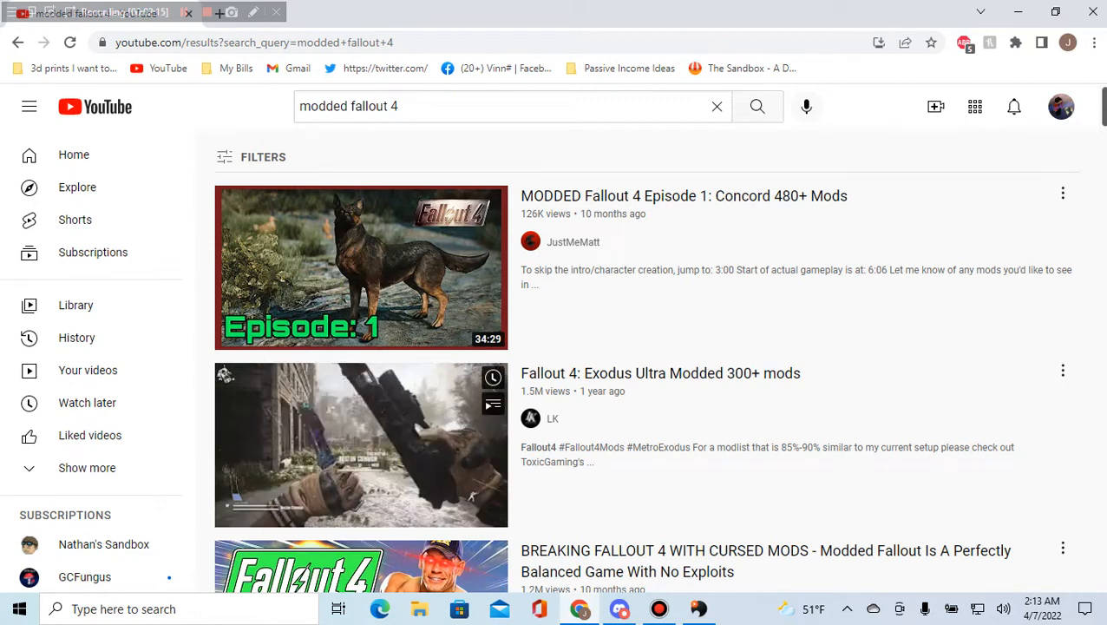
pyautogui.moveTo(361, 444)
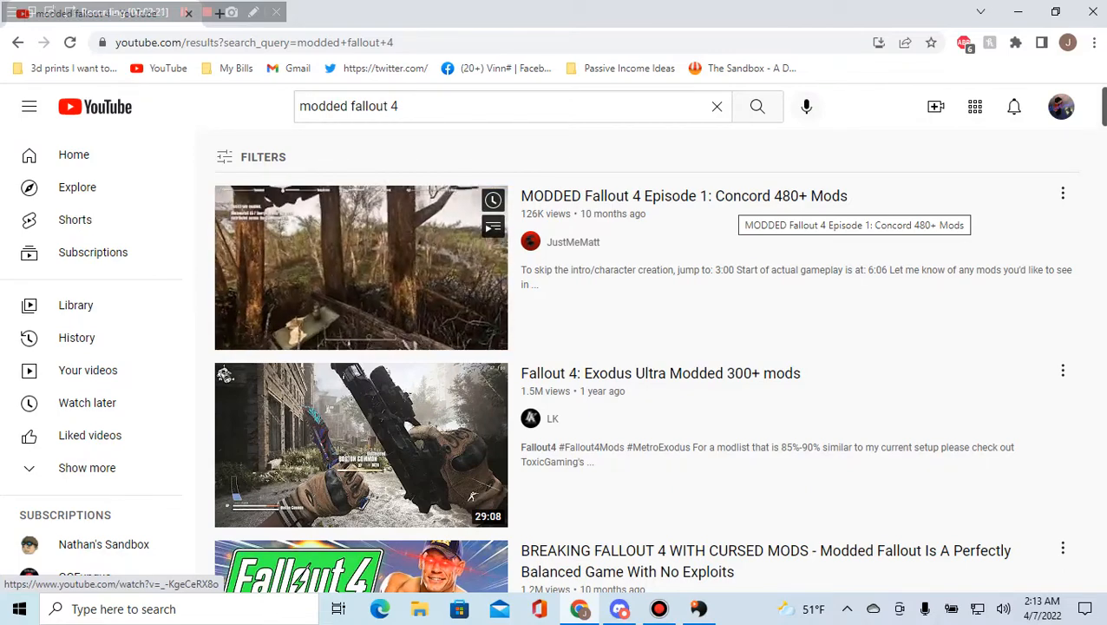
# Scroll through the Steam game library looking for Minion Masters.
pyautogui.scroll(-3)
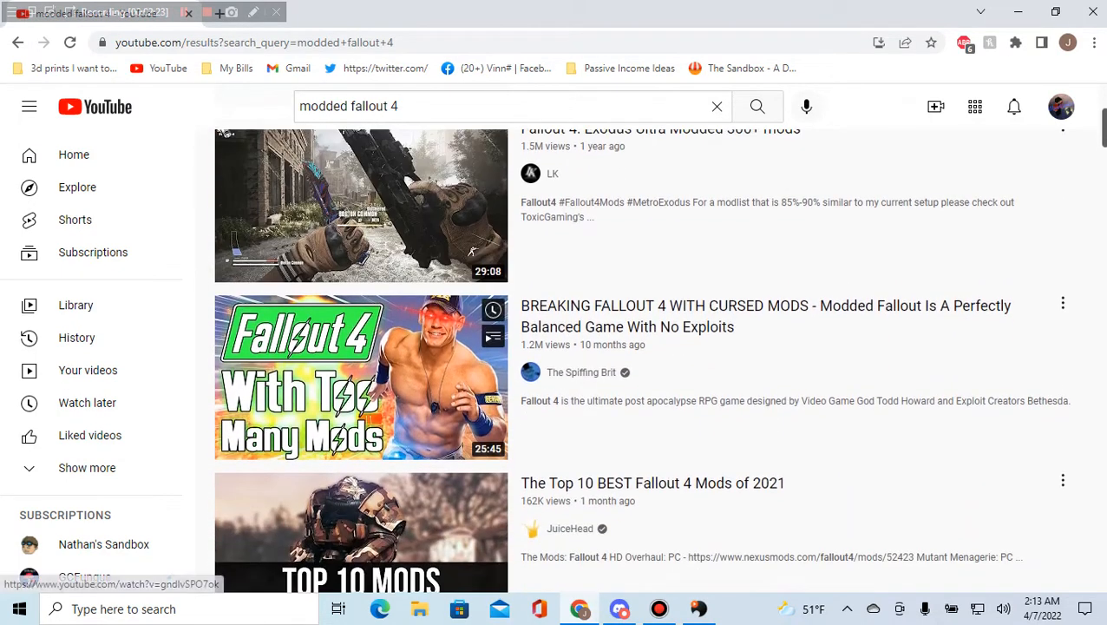
pyautogui.scroll(-3)
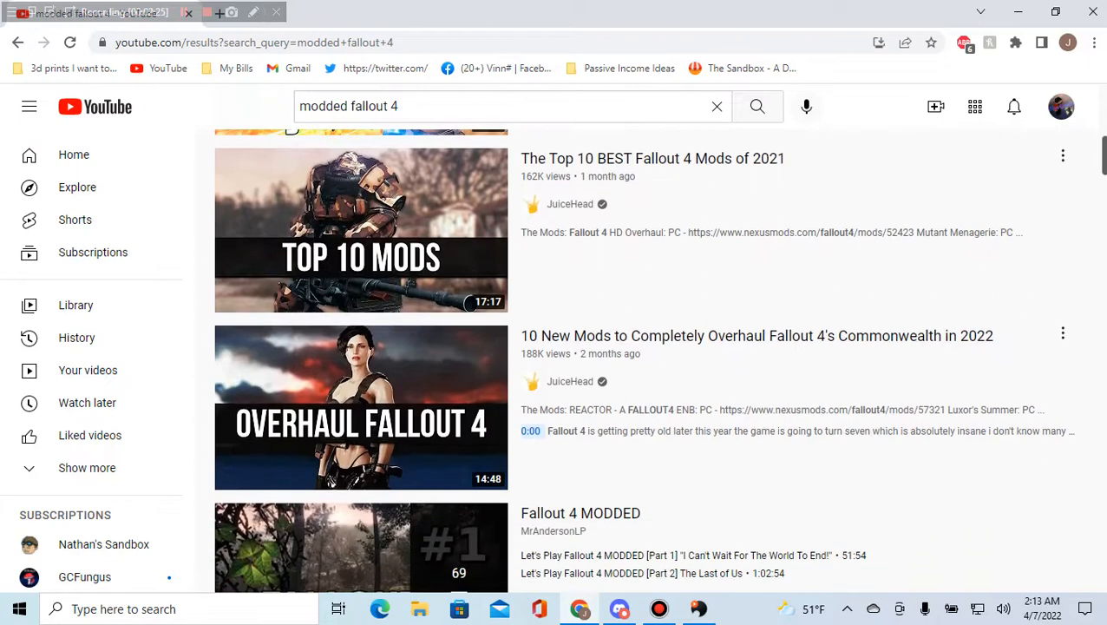
pyautogui.scroll(-3)
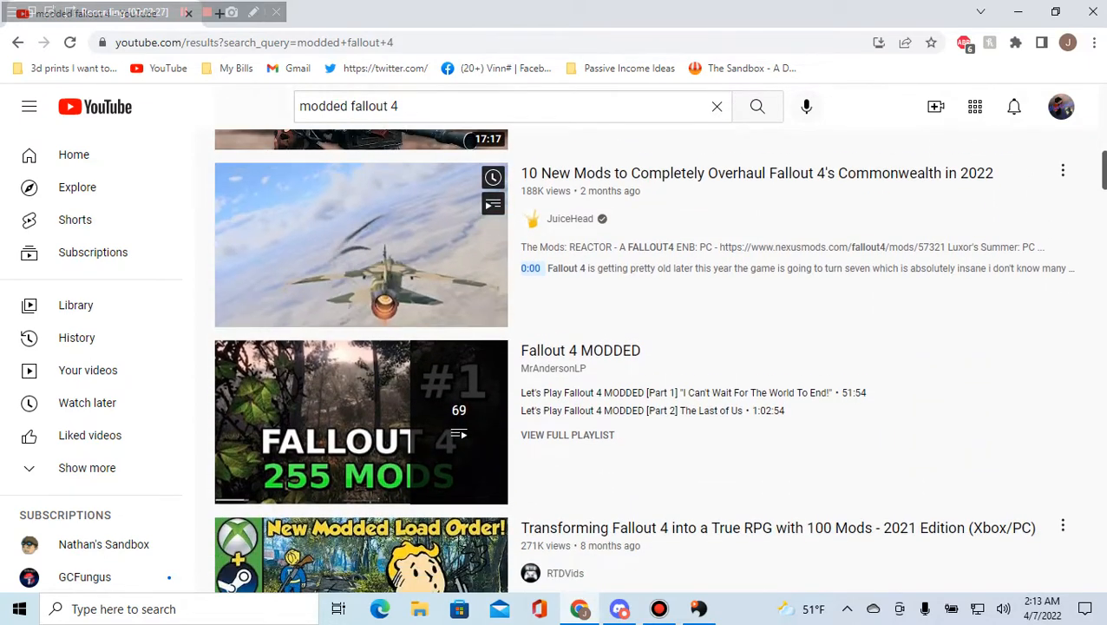
pyautogui.scroll(-3)
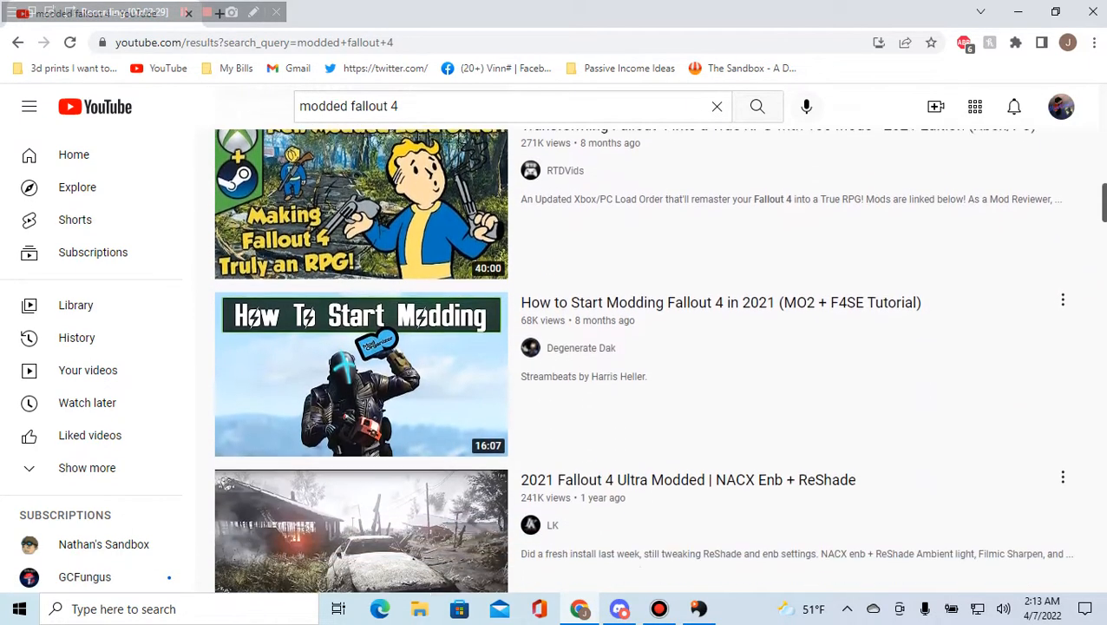
pyautogui.scroll(-3)
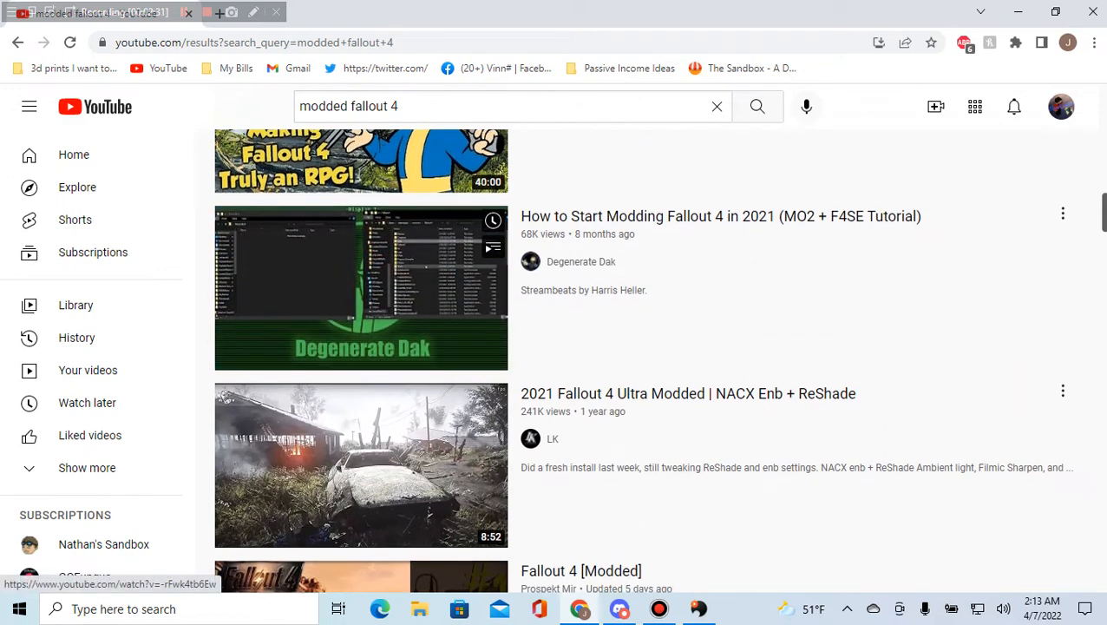
pyautogui.scroll(-3)
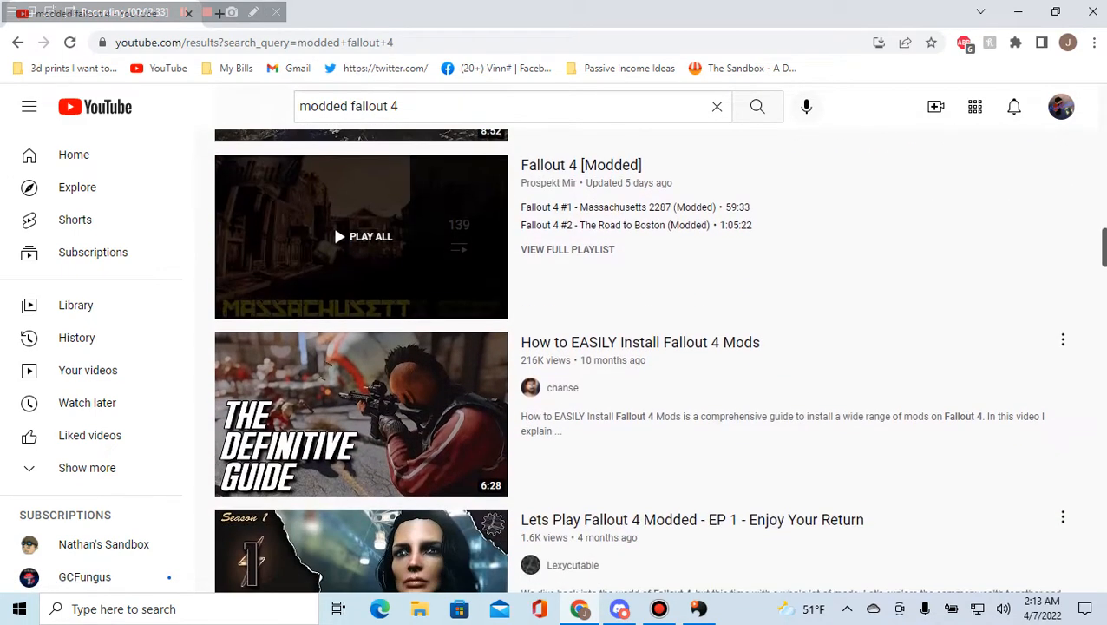
pyautogui.scroll(-3)
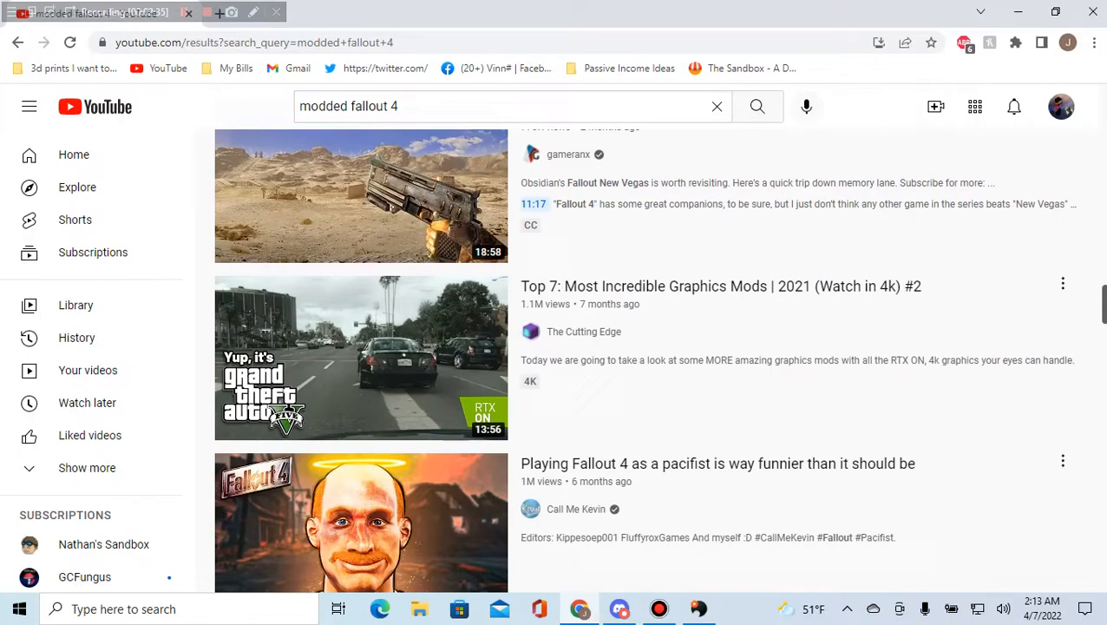
pyautogui.scroll(-3)
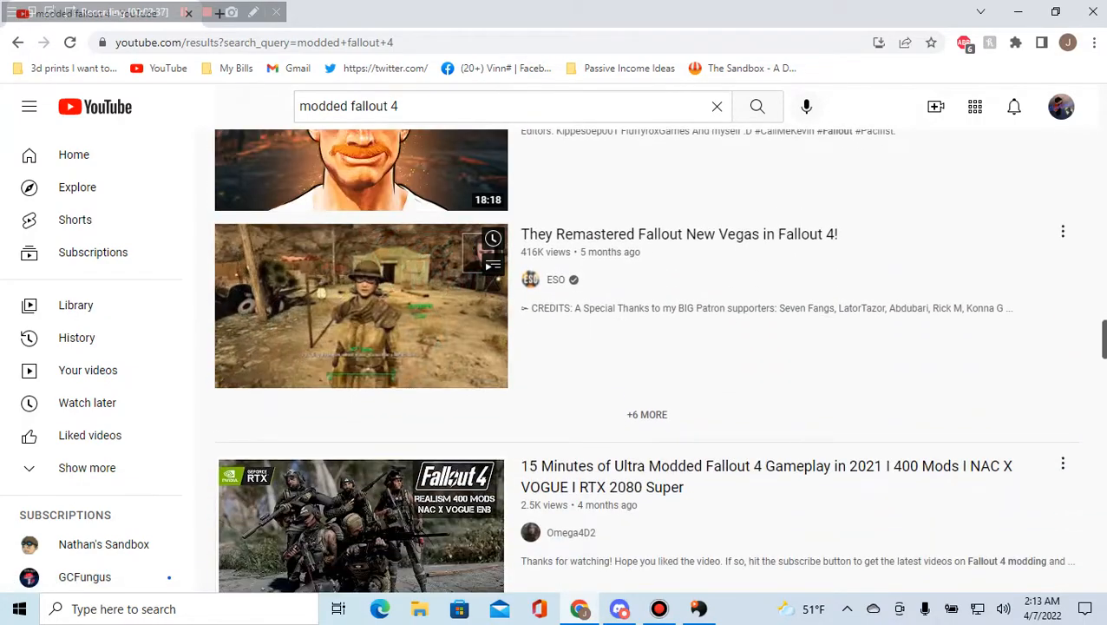
pyautogui.moveTo(361, 306)
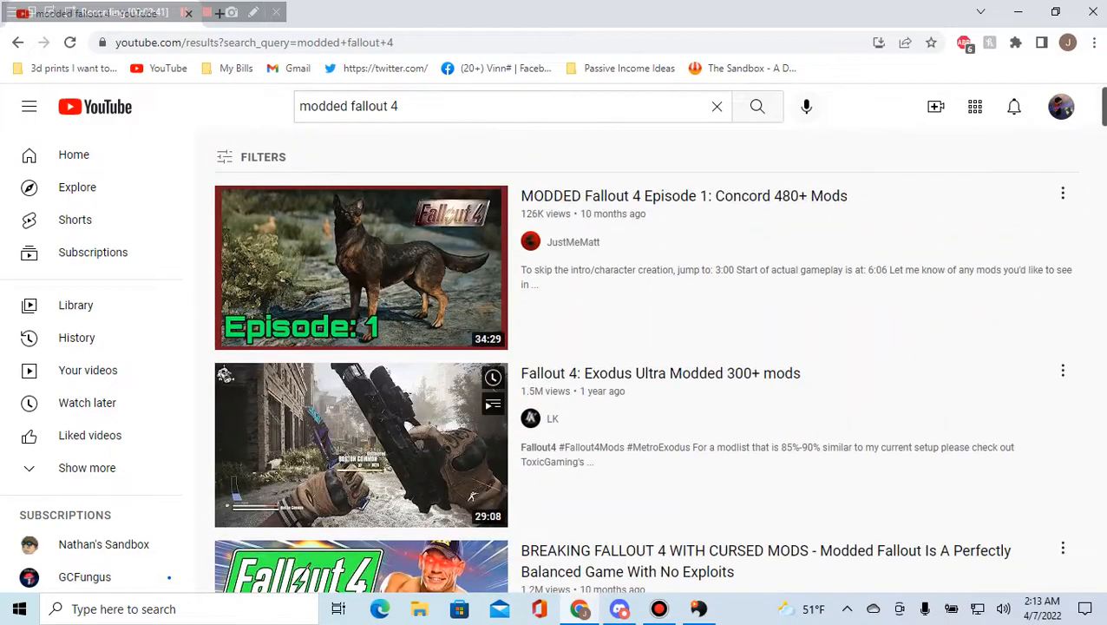
pyautogui.scroll(-3)
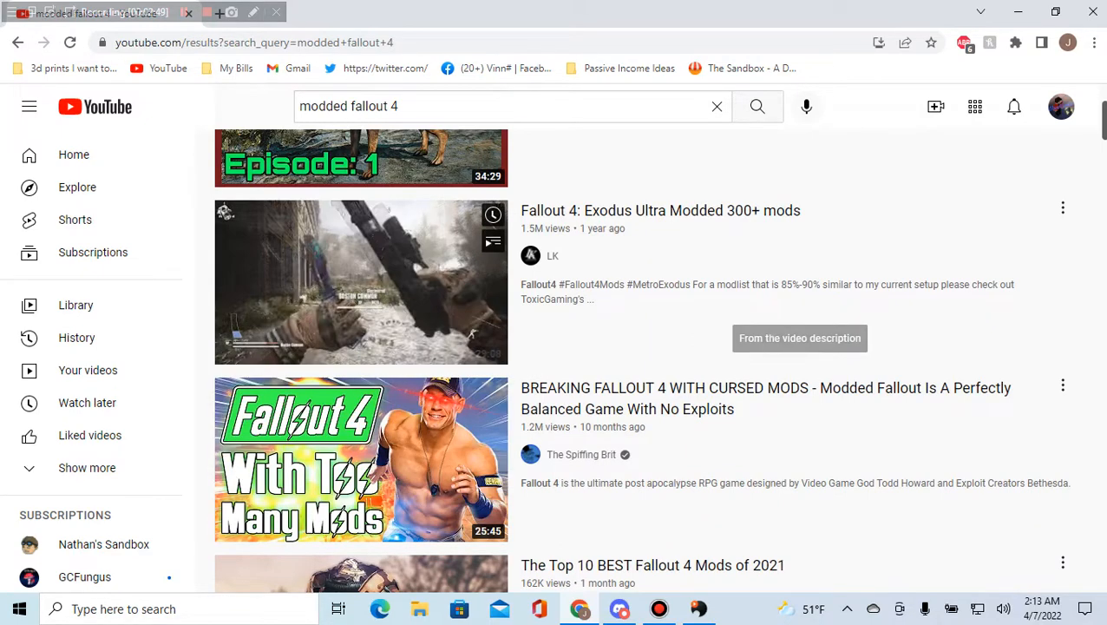
pyautogui.scroll(3)
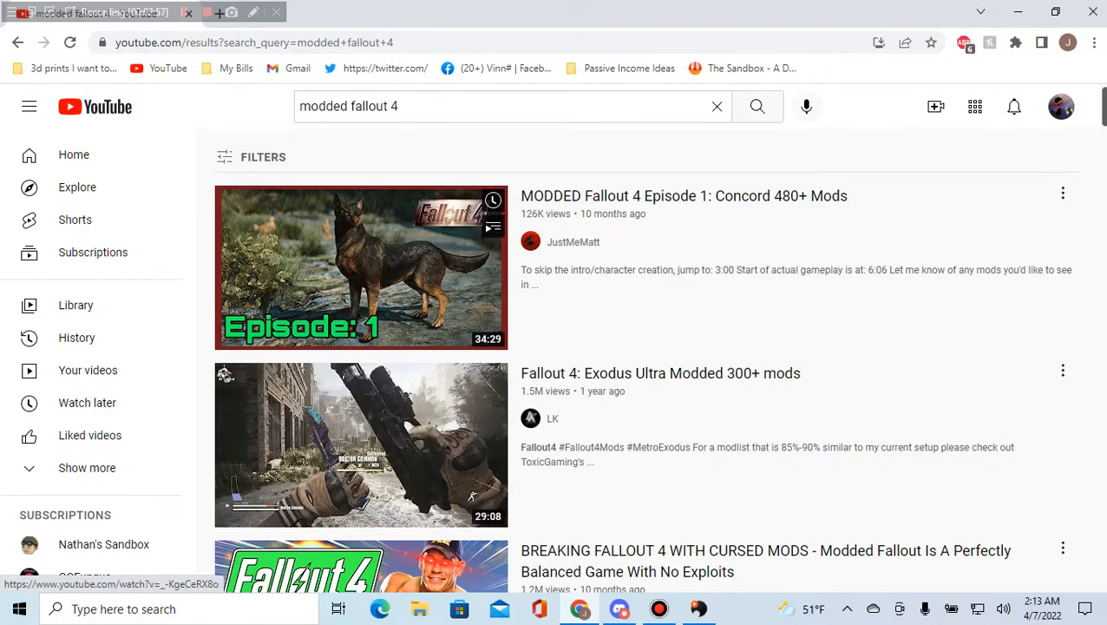
pyautogui.scroll(-3)
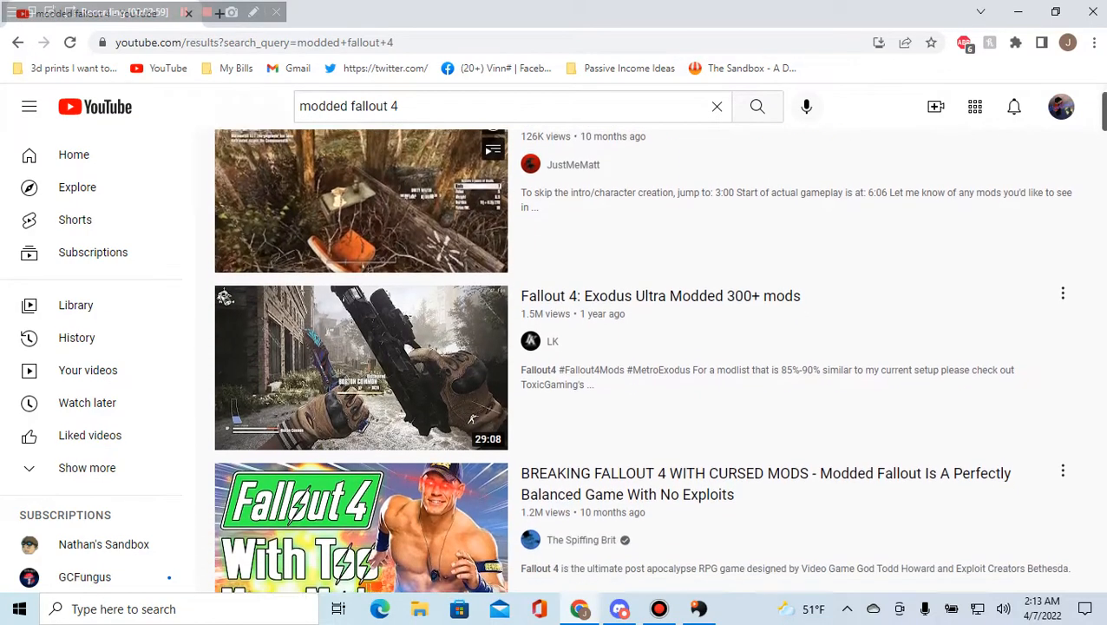
pyautogui.scroll(-3)
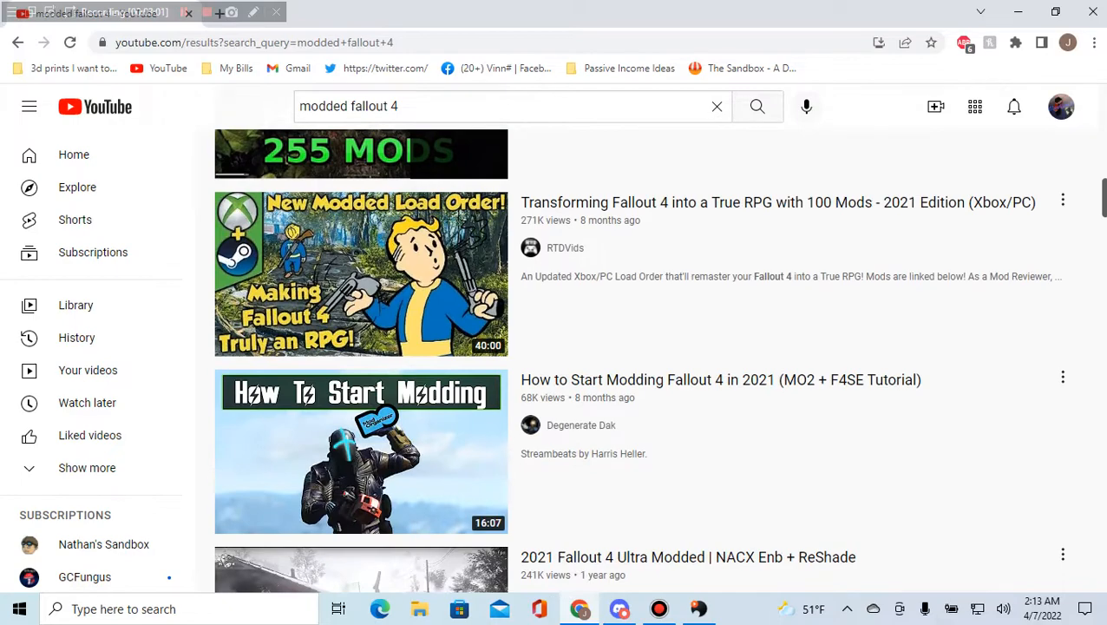
pyautogui.scroll(-3)
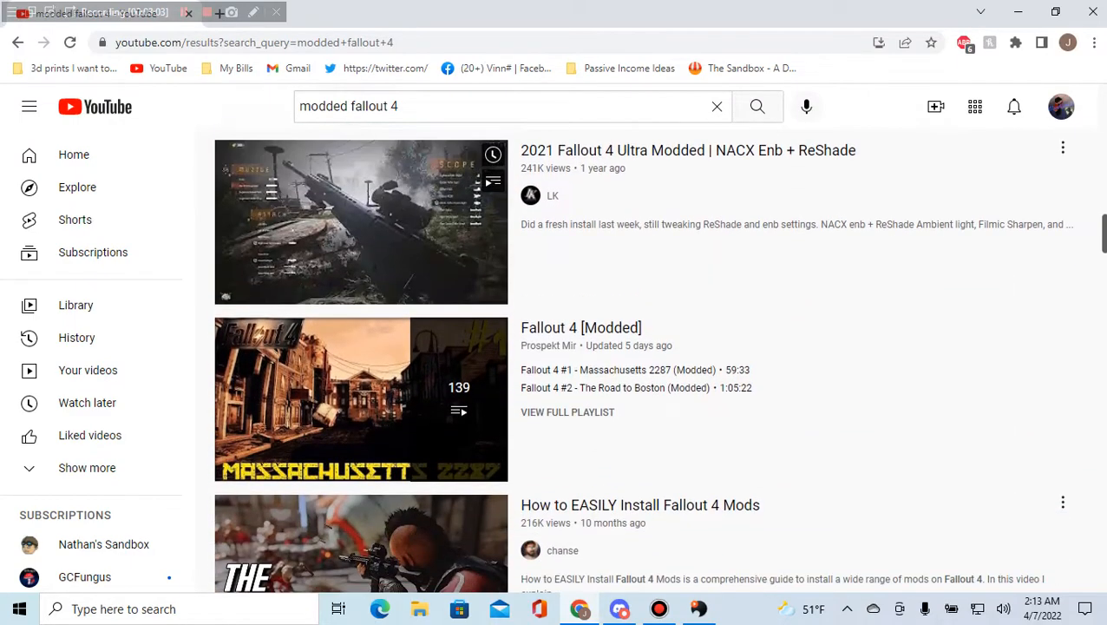
pyautogui.scroll(-3)
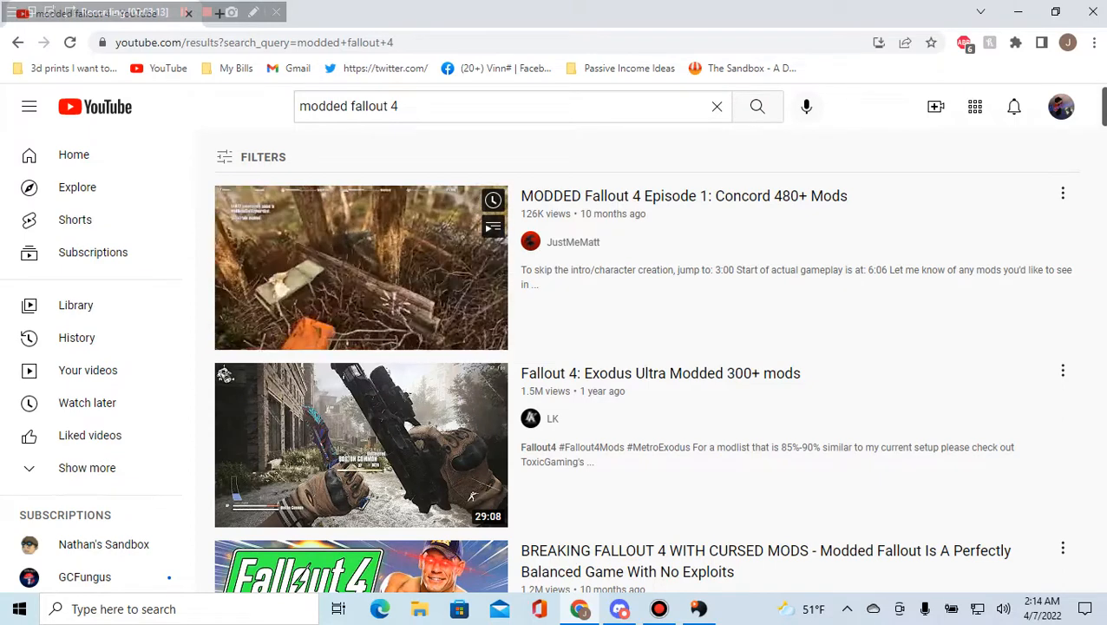
pyautogui.moveTo(360, 267)
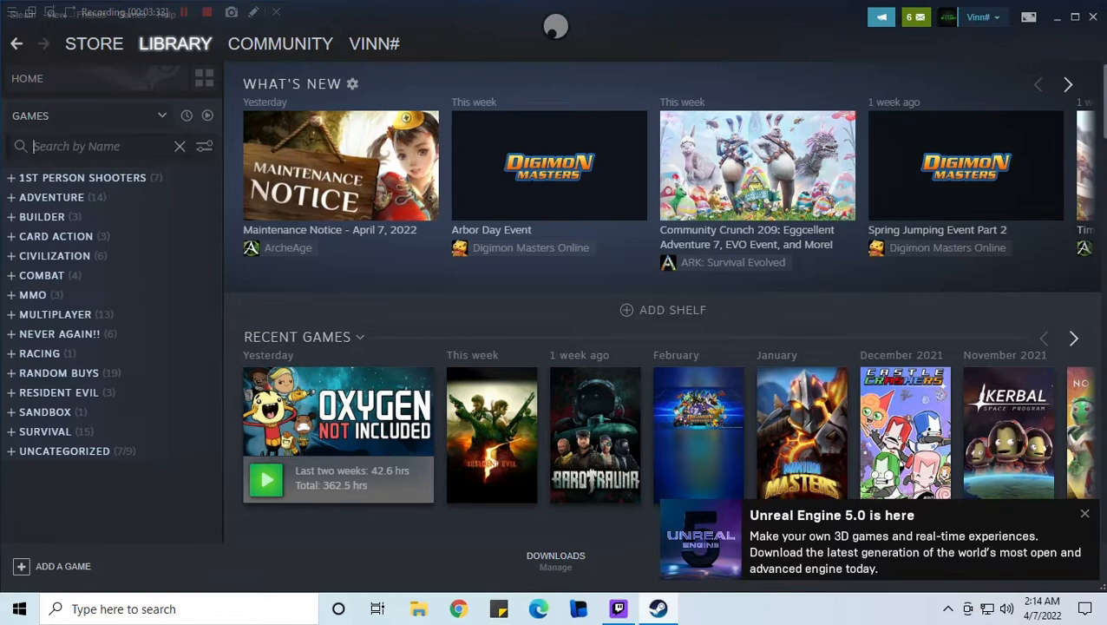
# Search the library for 'min', select Minion Masters and bring up its install setup.
pyautogui.write('min')
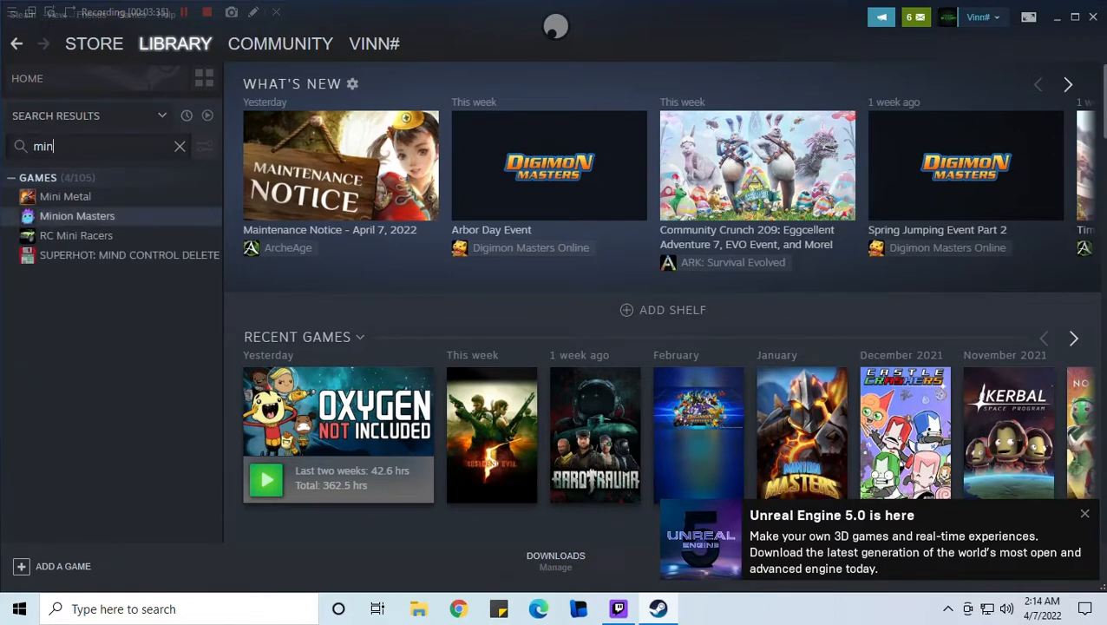
pyautogui.click(77, 215)
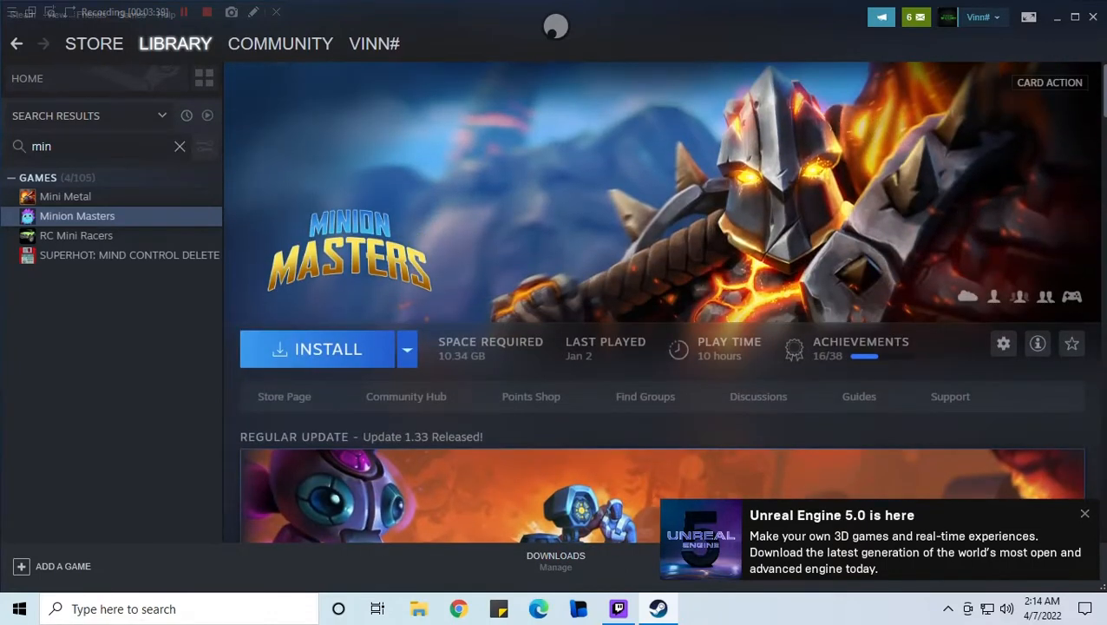
pyautogui.moveTo(317, 349)
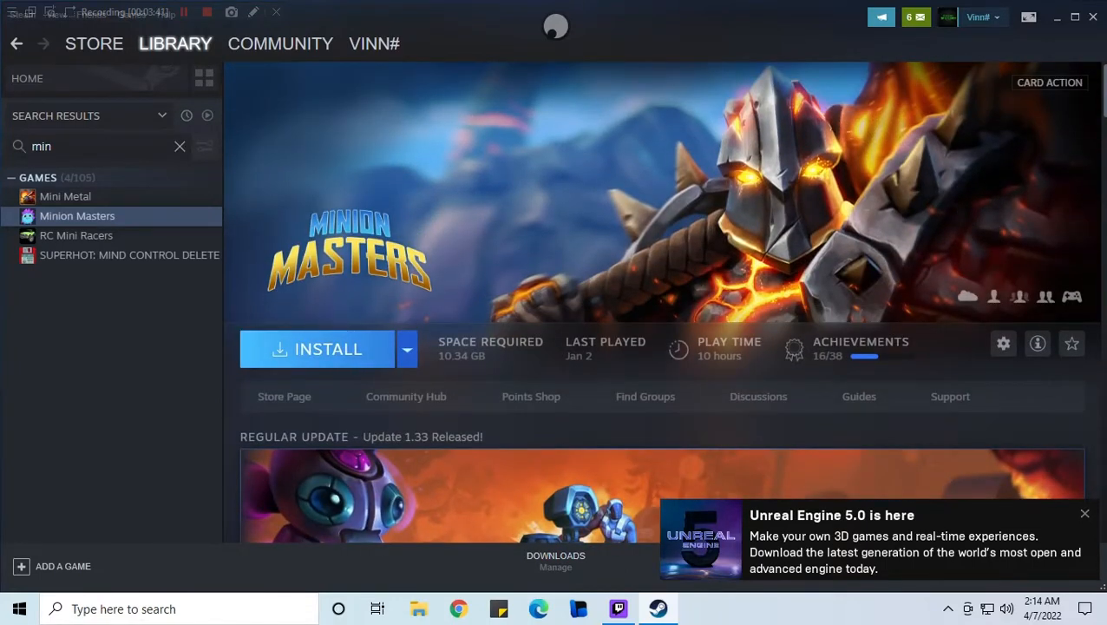
pyautogui.click(317, 348)
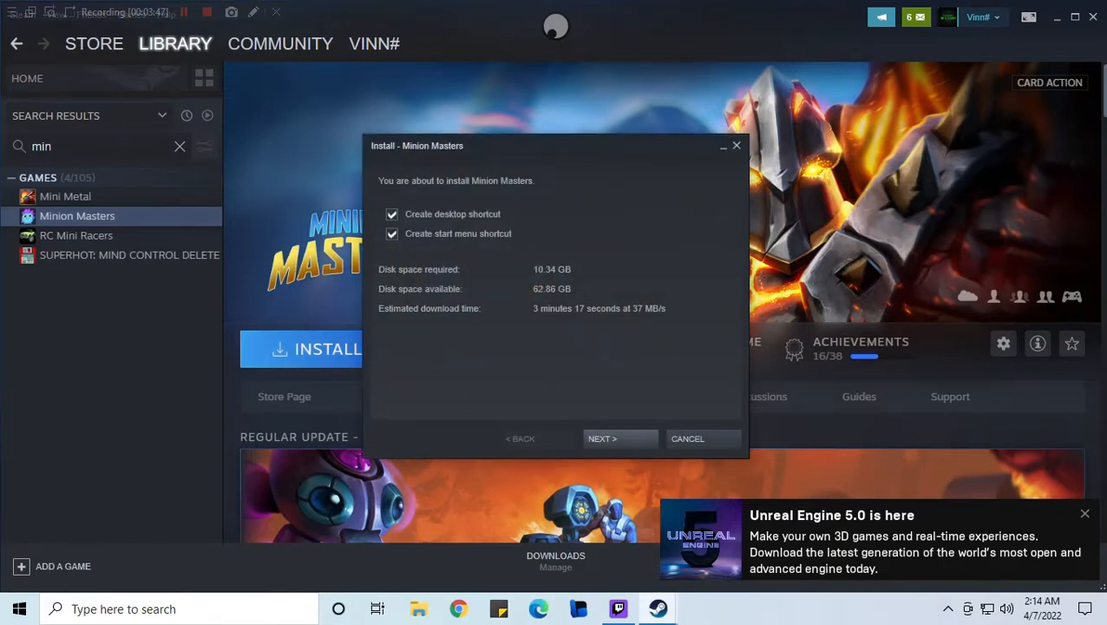
# Install Minion Masters with the default install options and let the download complete.
pyautogui.click(392, 234)
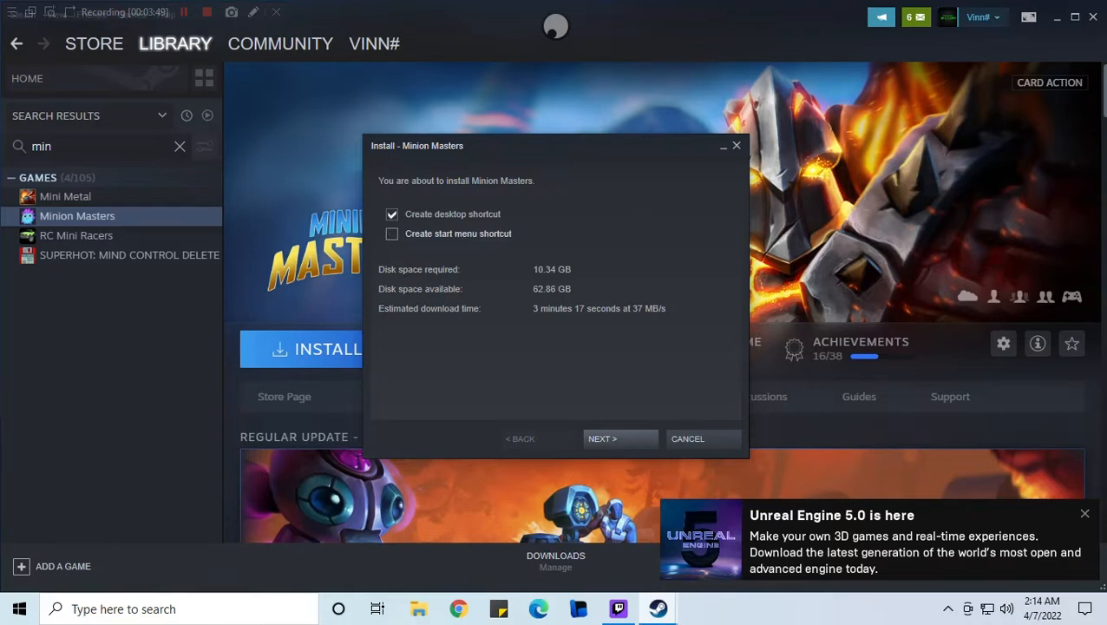
pyautogui.click(620, 438)
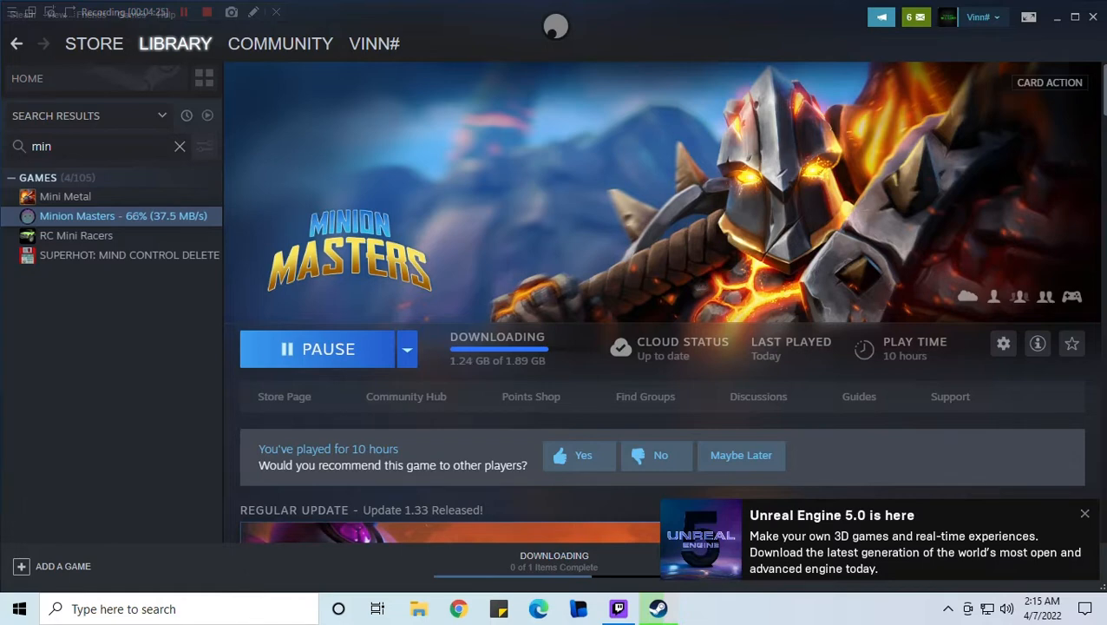
pyautogui.scroll(-3)
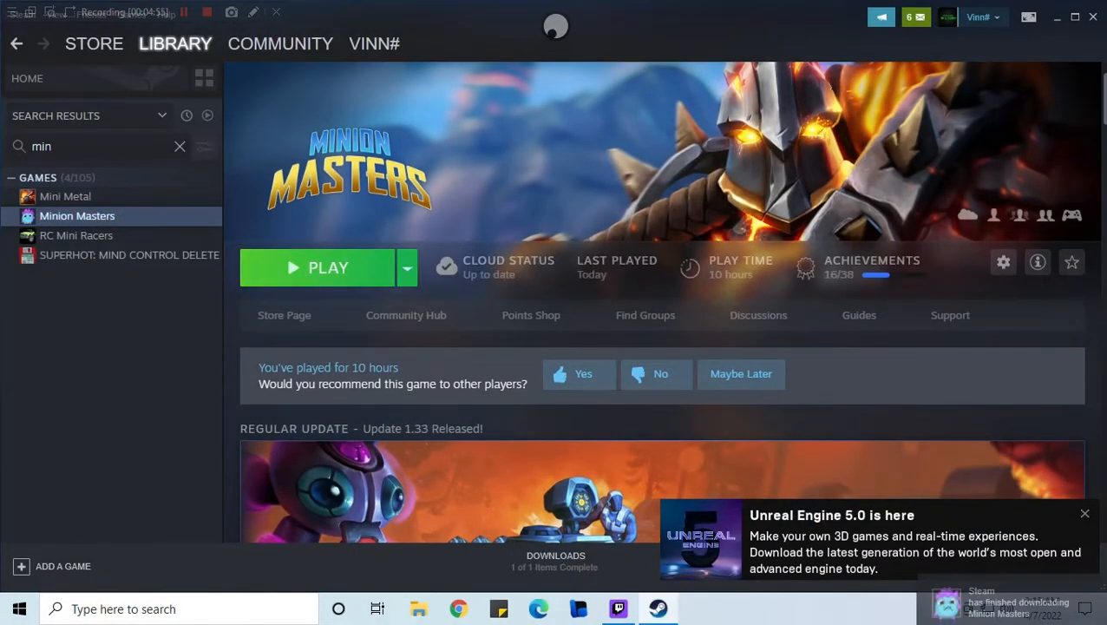
pyautogui.scroll(-3)
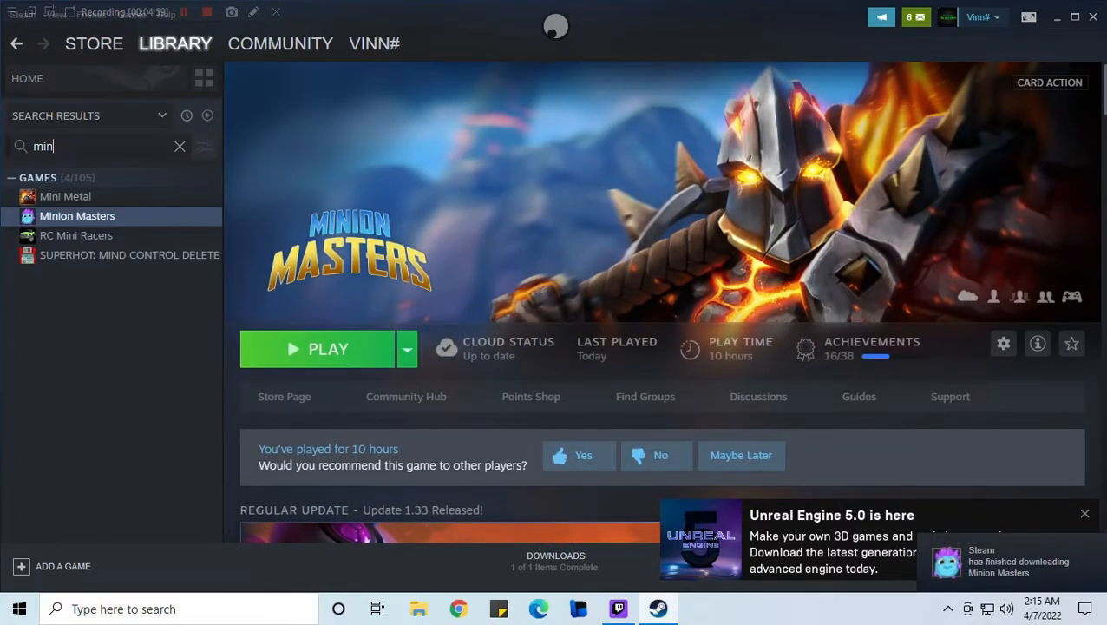
# Search 'fallo', install Fallout 4 with default options, then close the Steam window.
pyautogui.write('fallo')
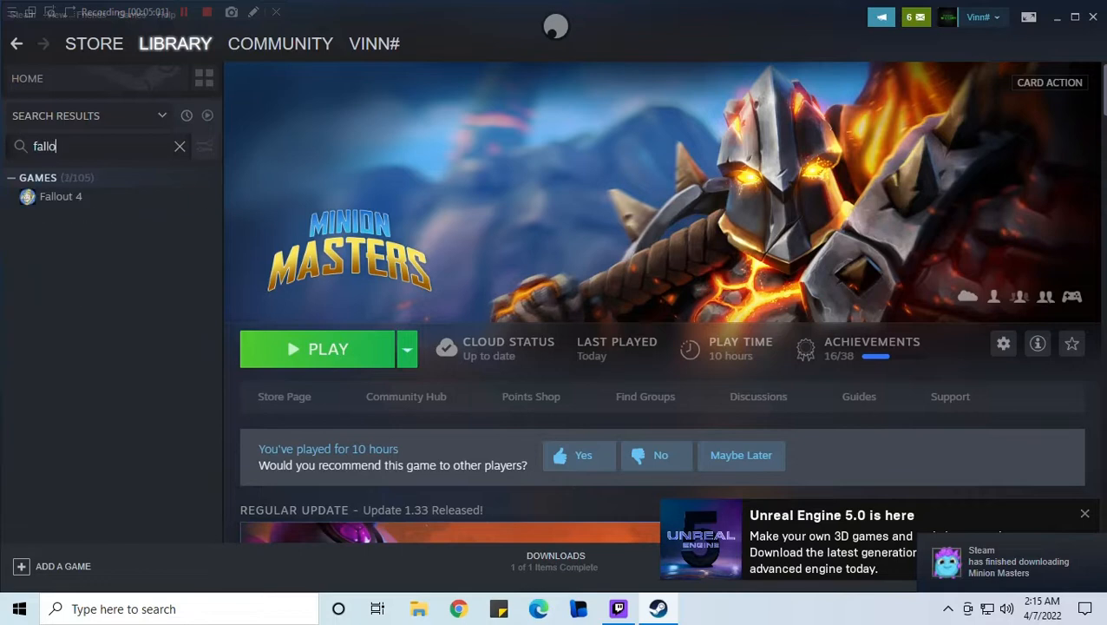
pyautogui.click(61, 196)
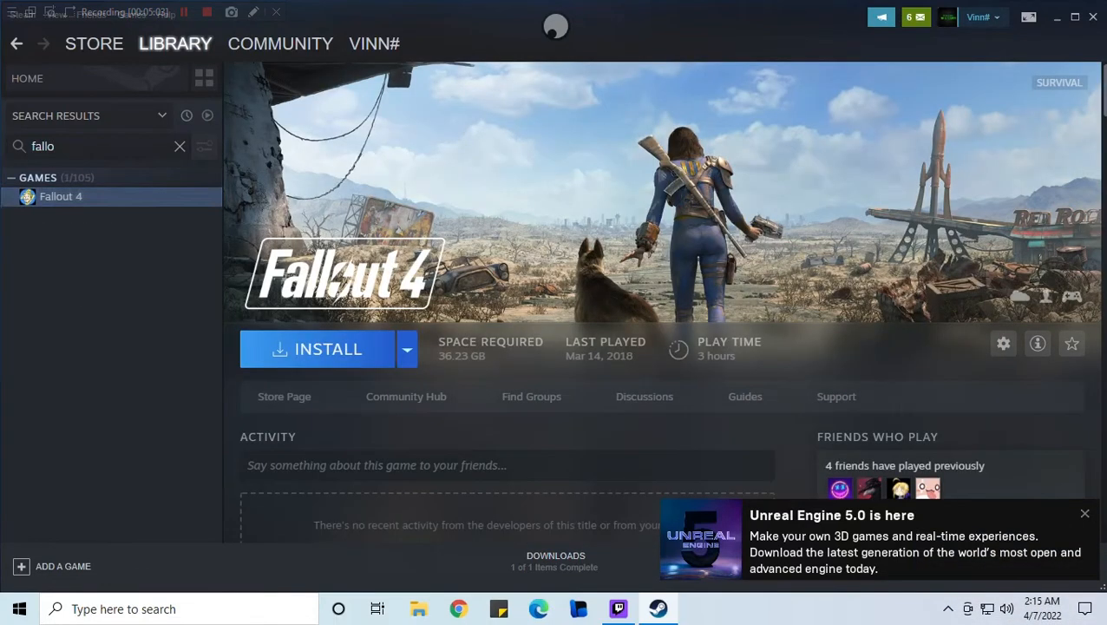
pyautogui.click(327, 348)
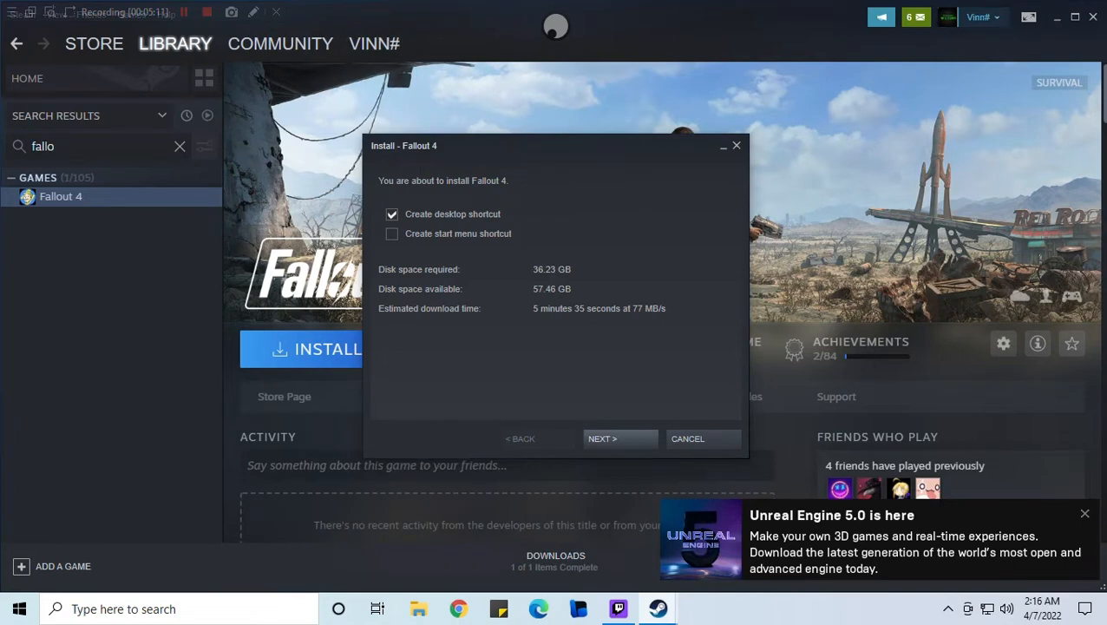
pyautogui.click(602, 438)
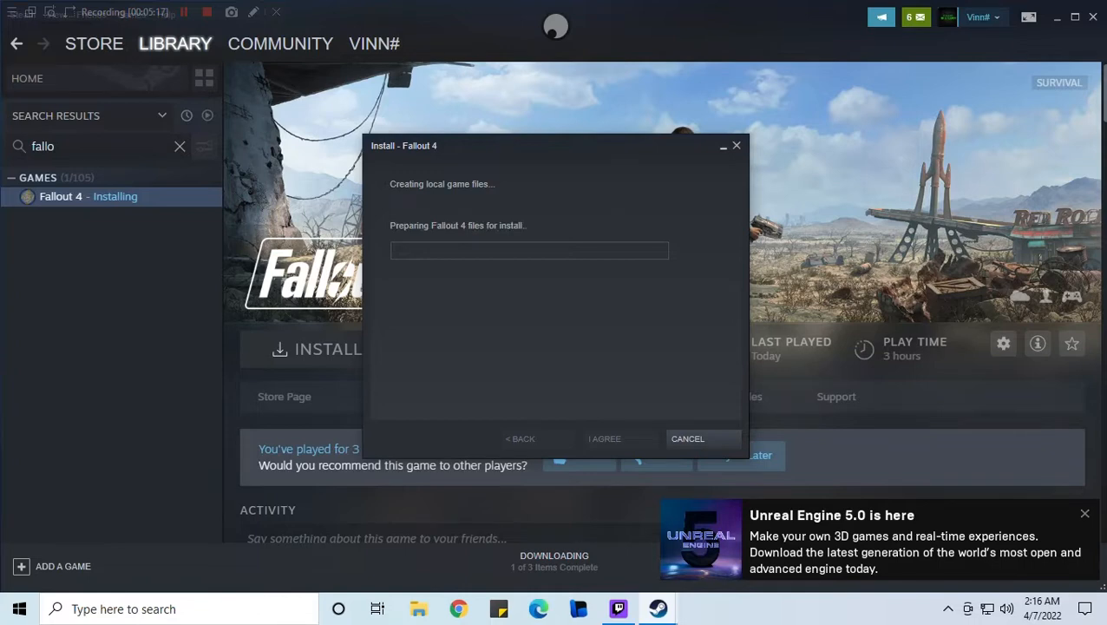
pyautogui.click(605, 438)
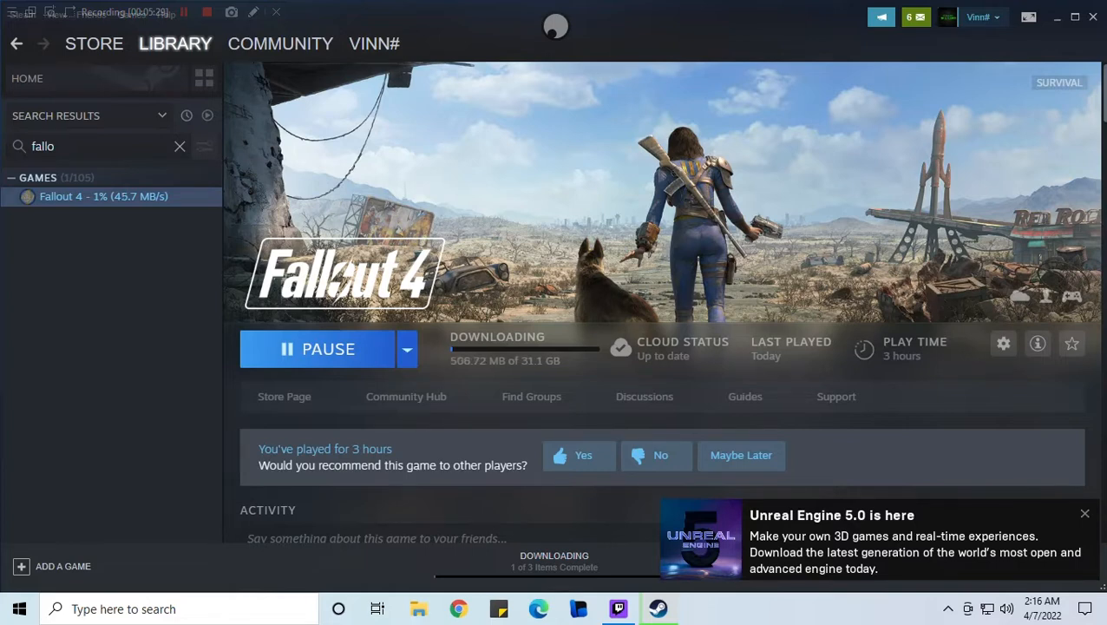
pyautogui.click(1057, 15)
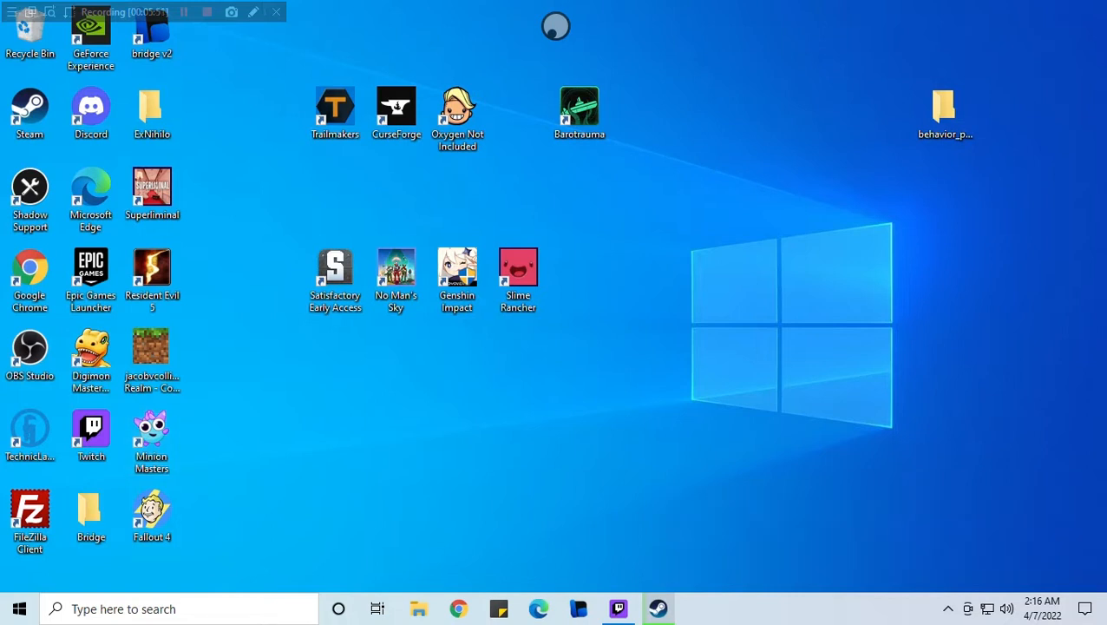
# Reopen Steam from its desktop shortcut, landing on the store front page.
pyautogui.click(152, 440)
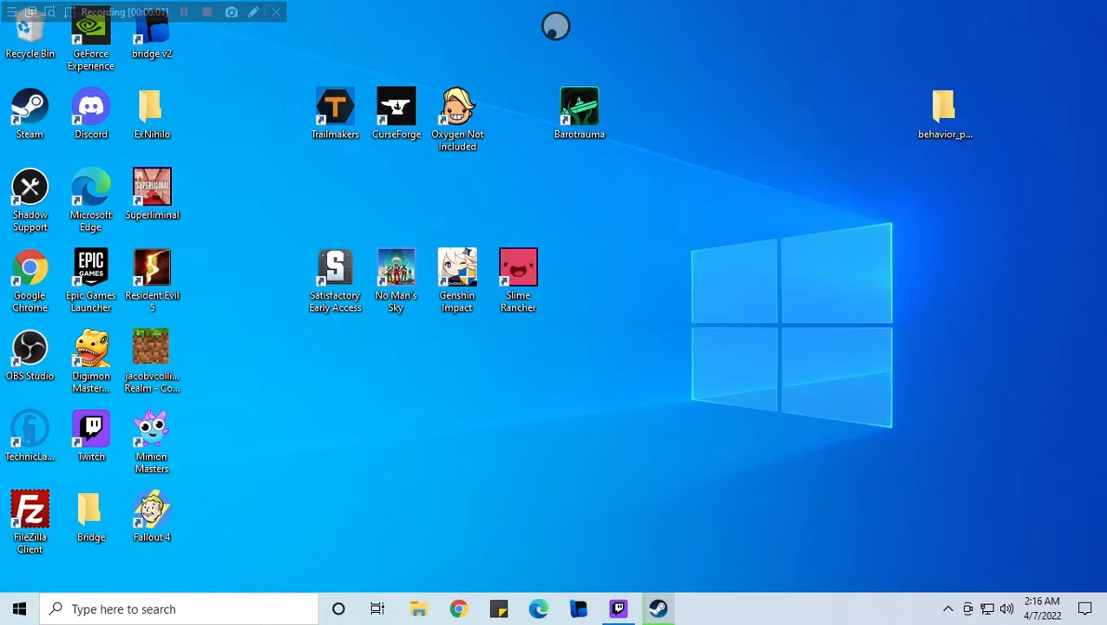
pyautogui.click(151, 439)
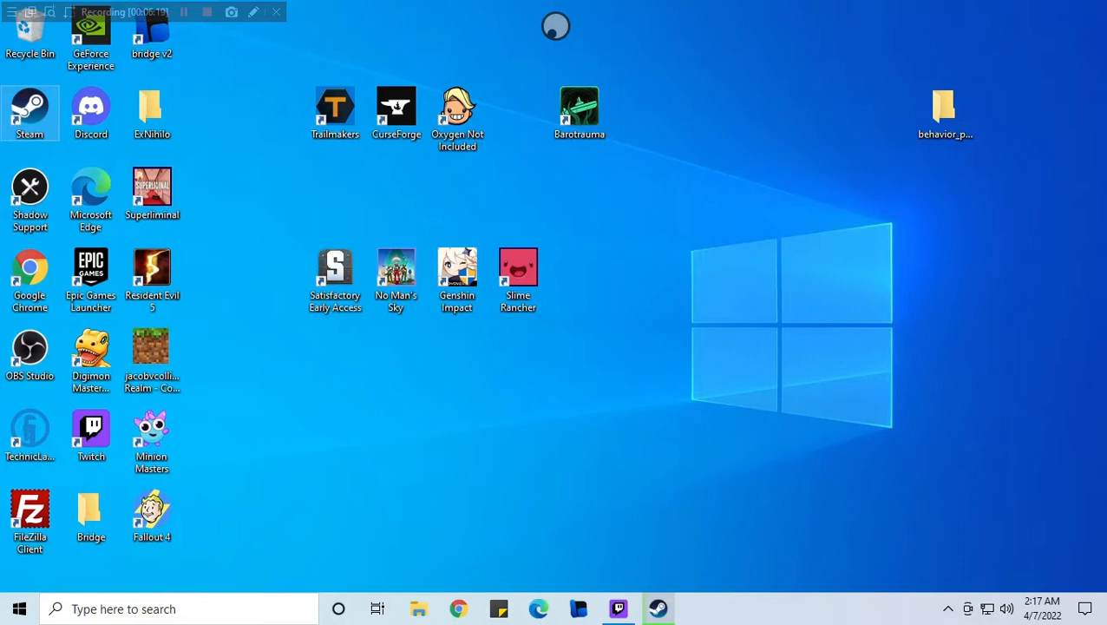
pyautogui.click(658, 608)
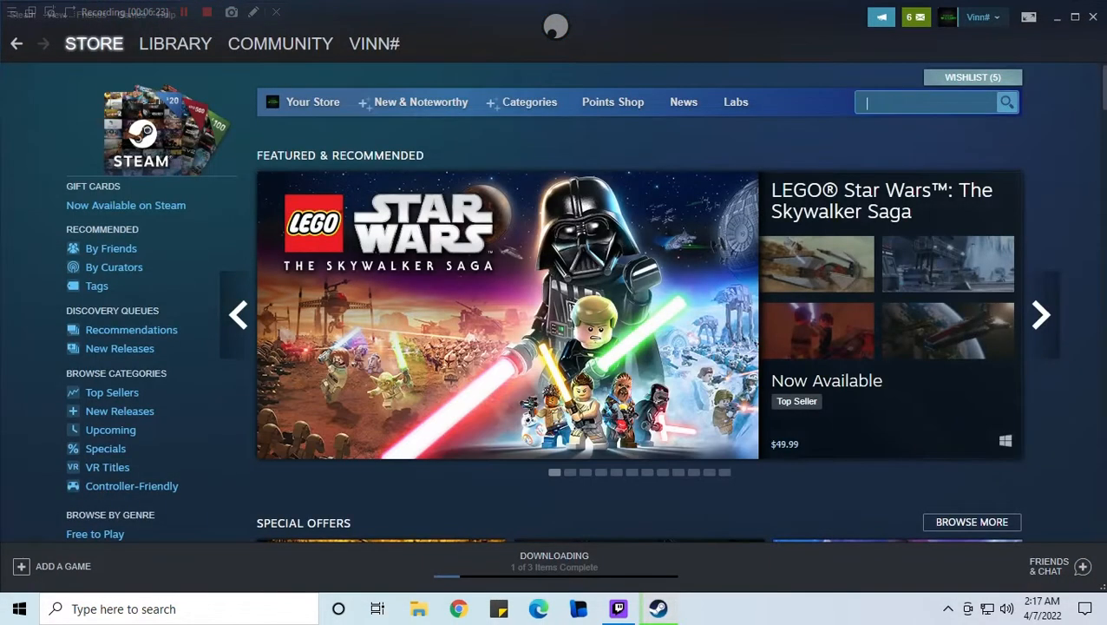
# Search the store for 'monster', open MONSTER HUNTER RISE, pause the trailer and scroll down.
pyautogui.write('monster hun')
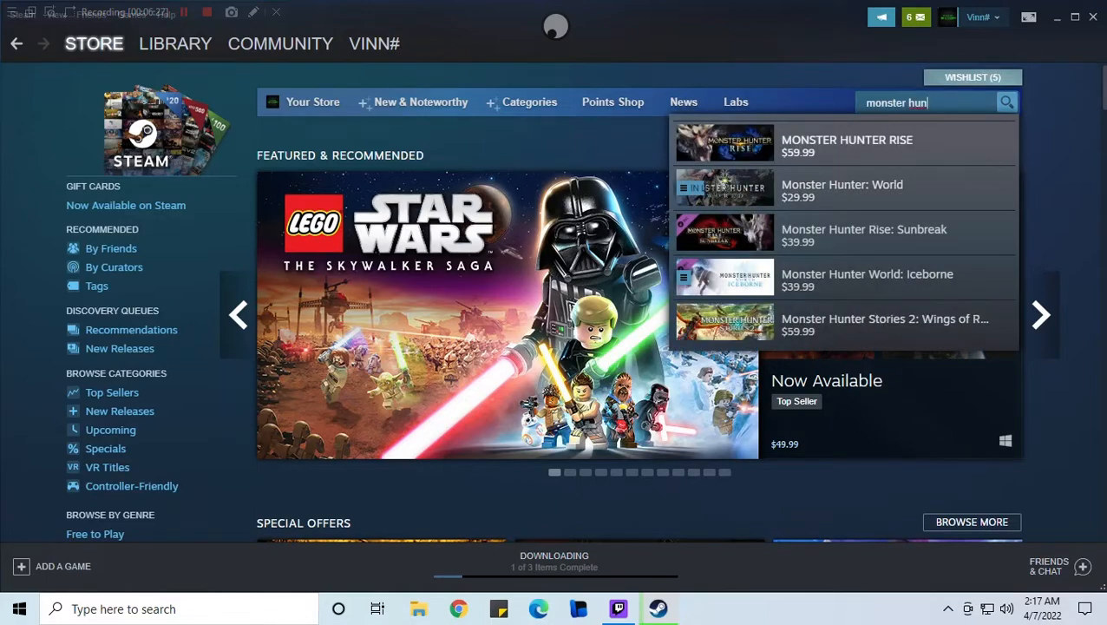
pyautogui.click(846, 146)
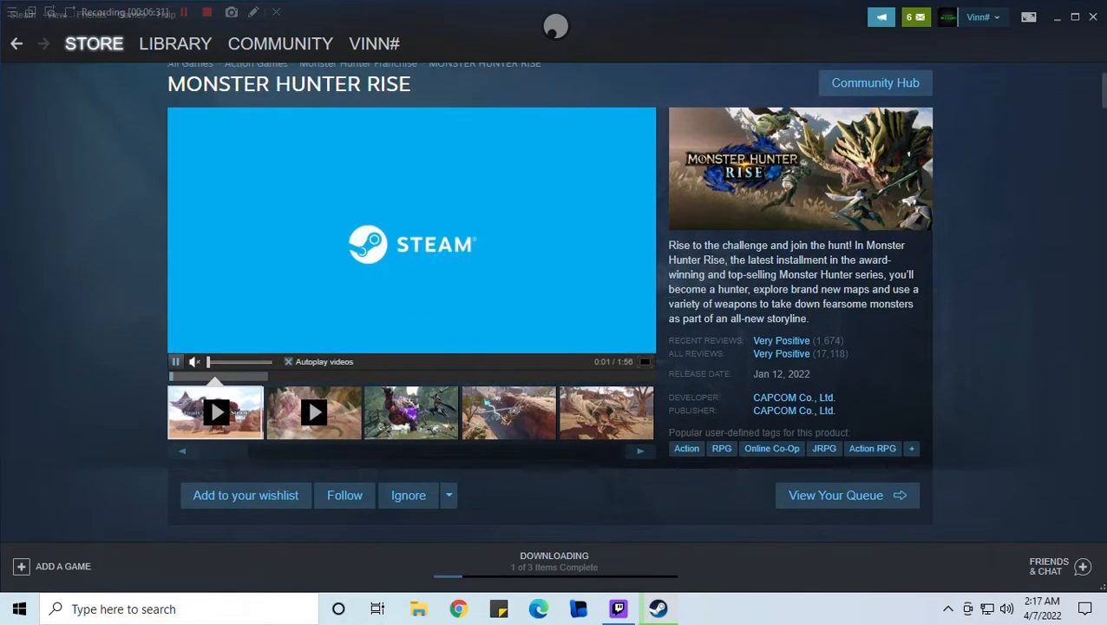
pyautogui.click(175, 361)
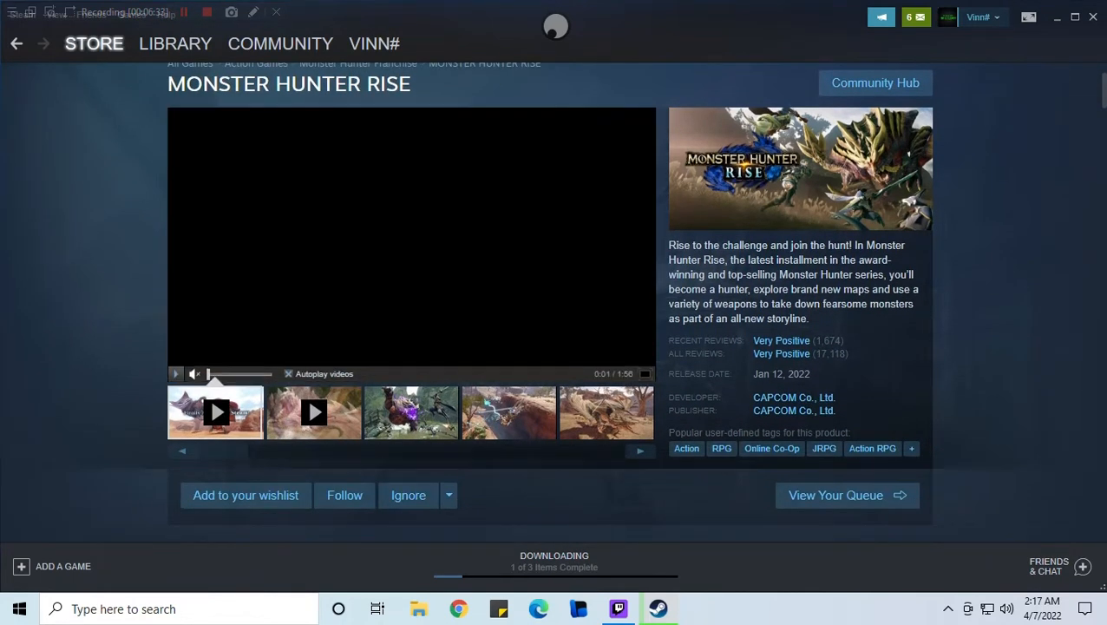
pyautogui.scroll(-3)
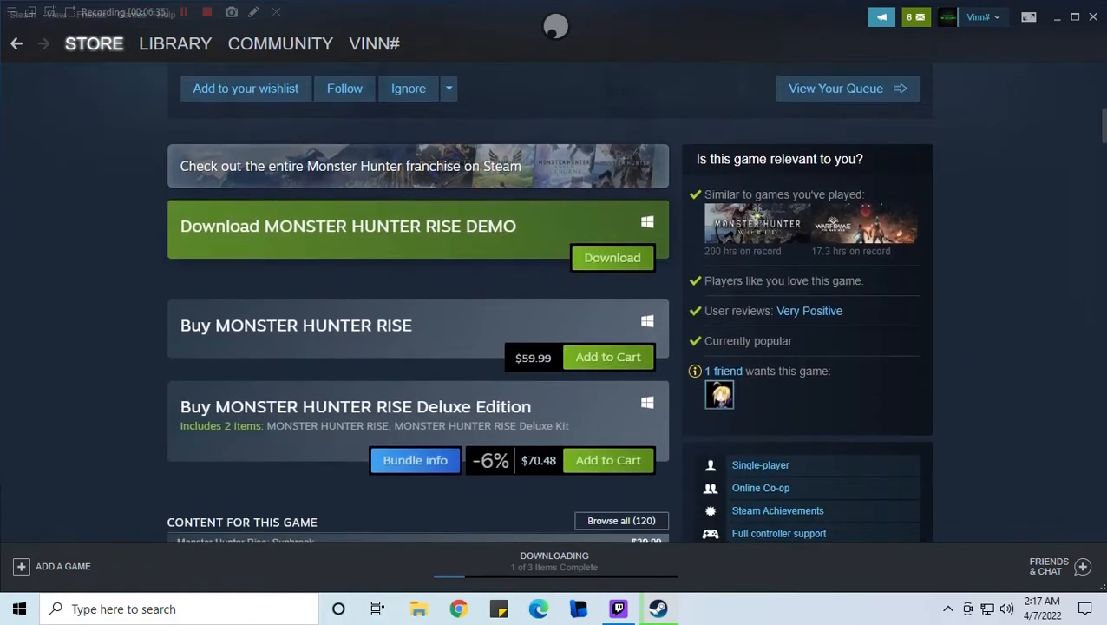
pyautogui.scroll(-3)
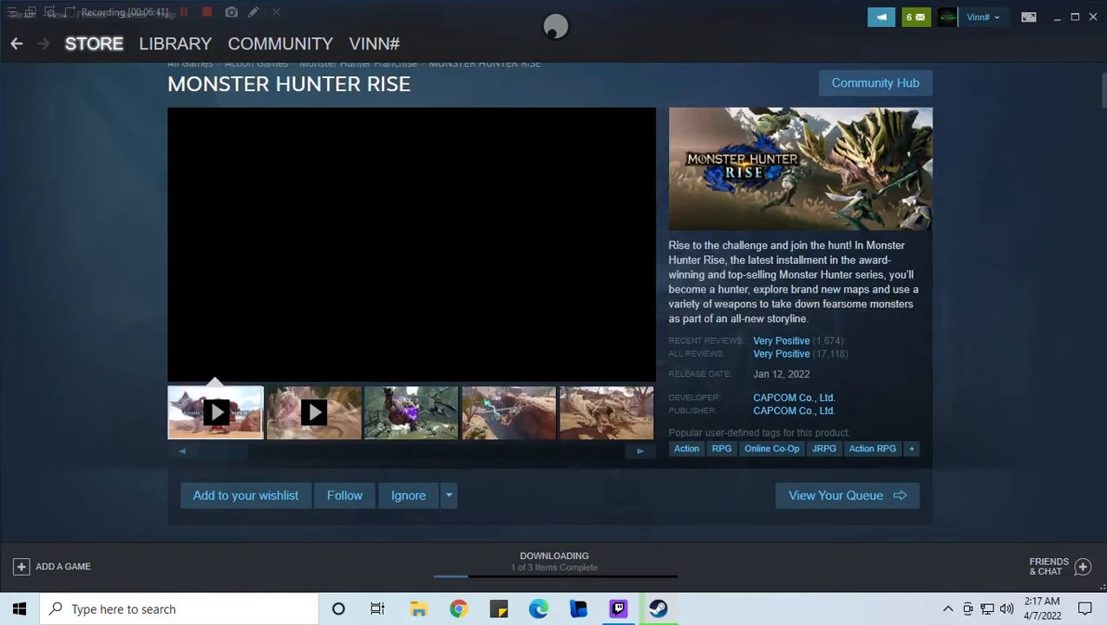
pyautogui.scroll(-3)
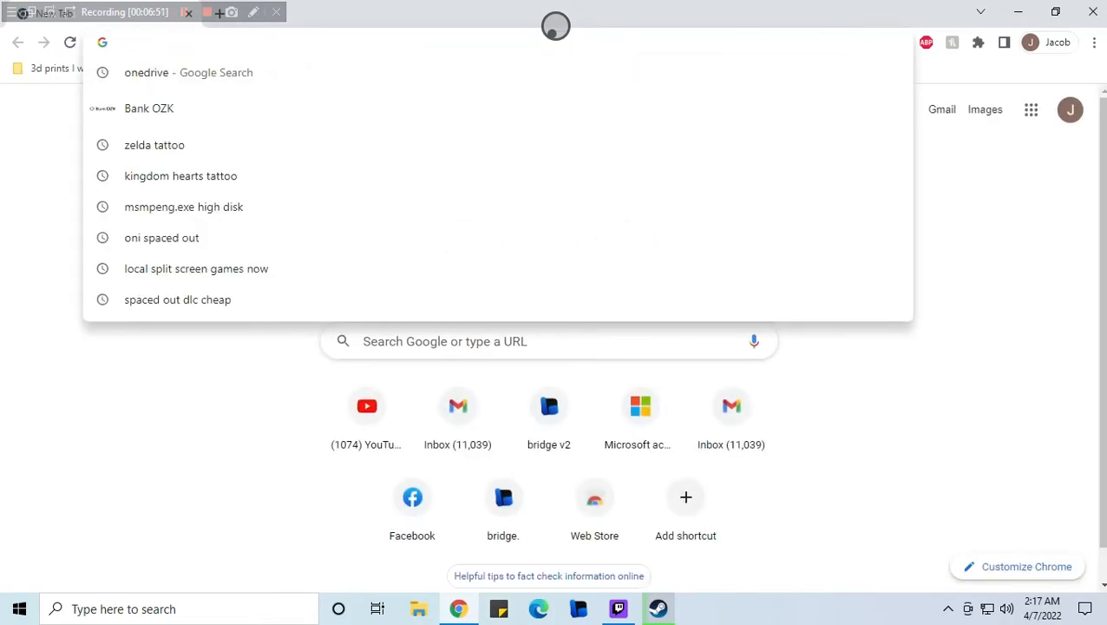
# Go to g2a.com in Chrome and search its products for 'monster hun'.
pyautogui.write('g2a.com')
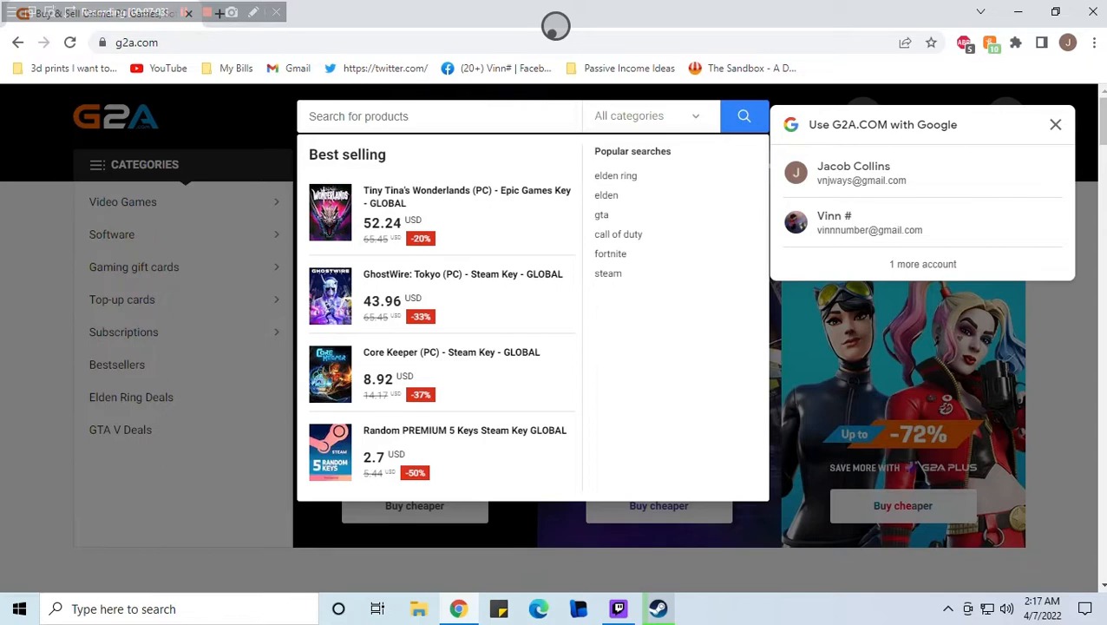
pyautogui.write('m')
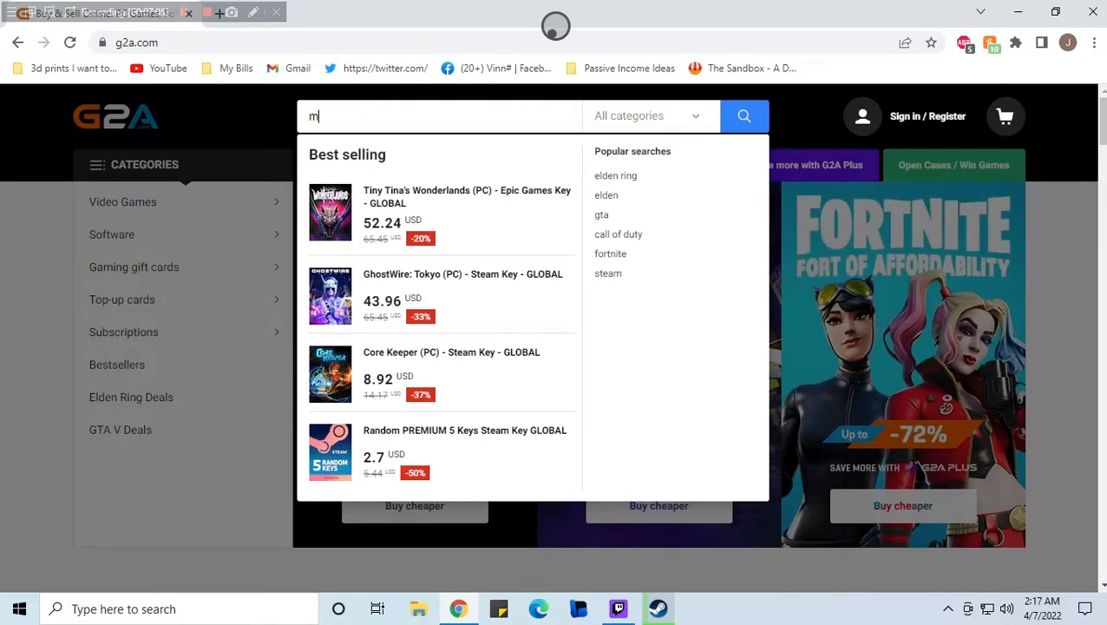
pyautogui.write('onster hun')
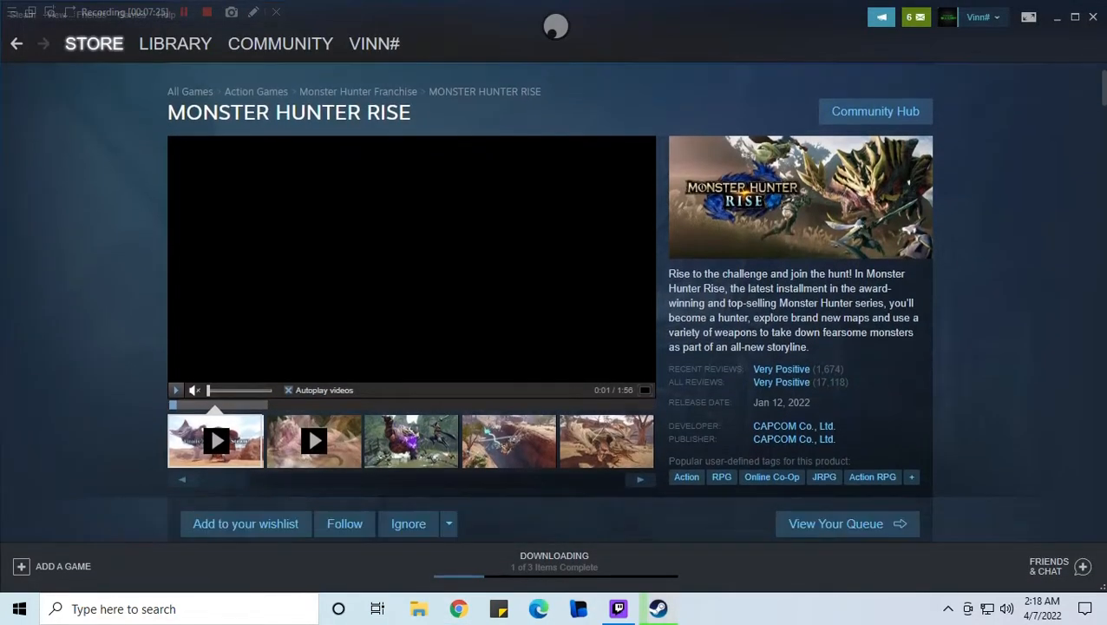
# Scroll past Featured DLC into About This Game and highlight the Wirebug paragraph's opening lines.
pyautogui.scroll(-3)
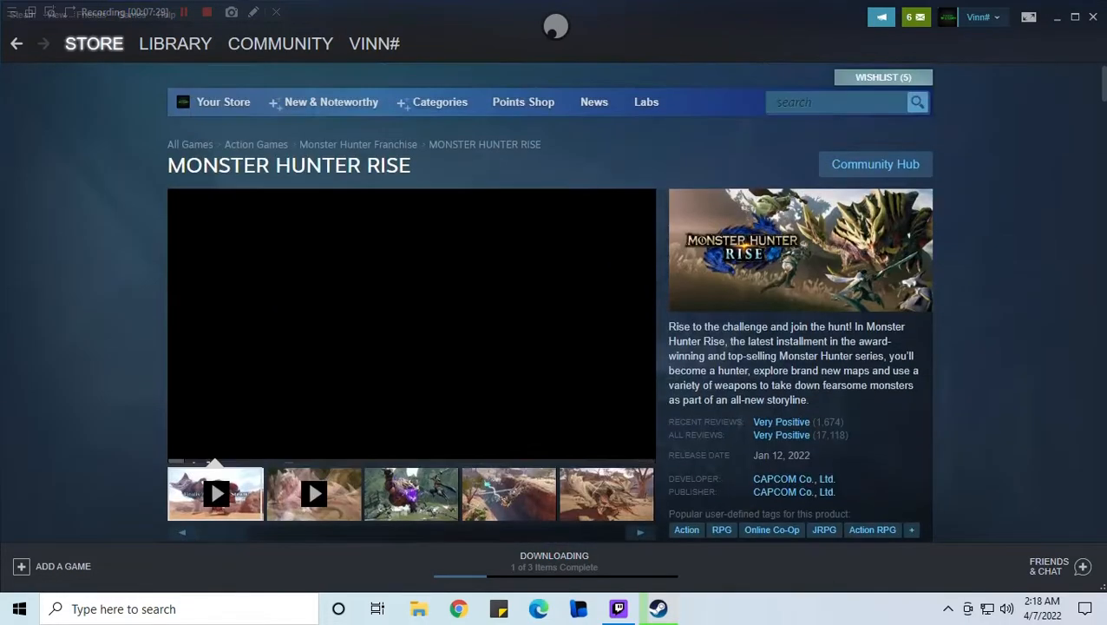
pyautogui.scroll(-3)
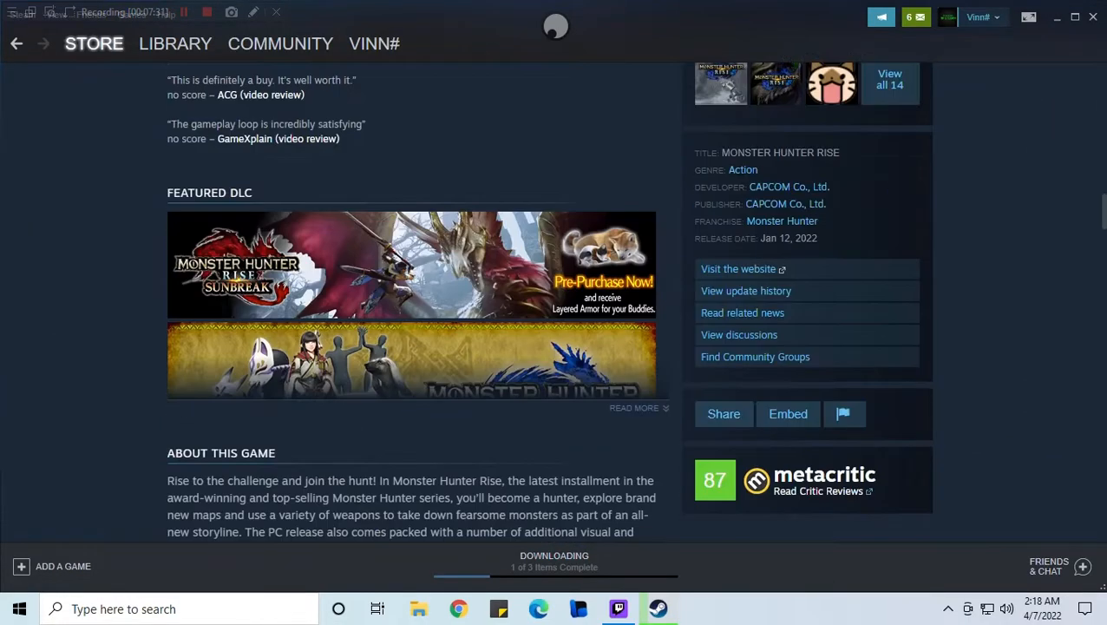
pyautogui.scroll(-3)
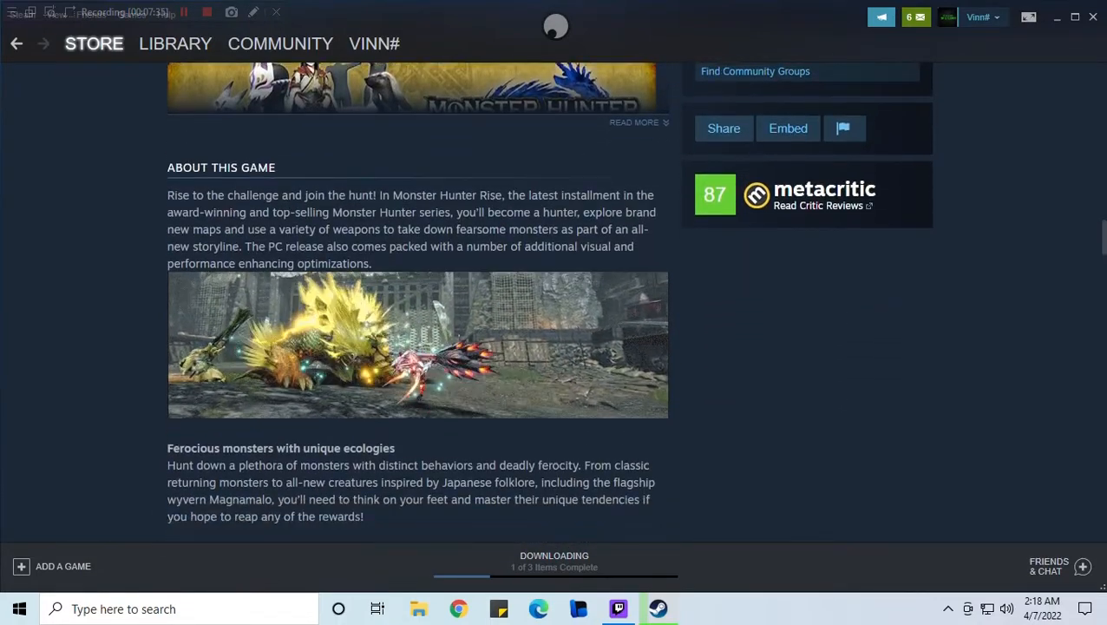
pyautogui.scroll(-3)
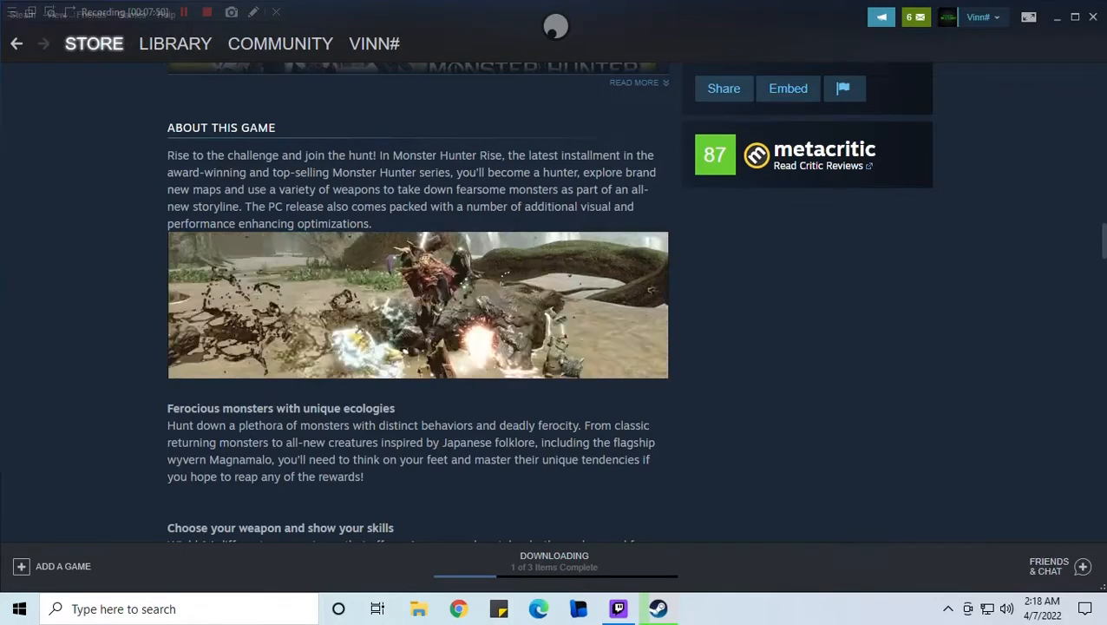
pyautogui.scroll(-3)
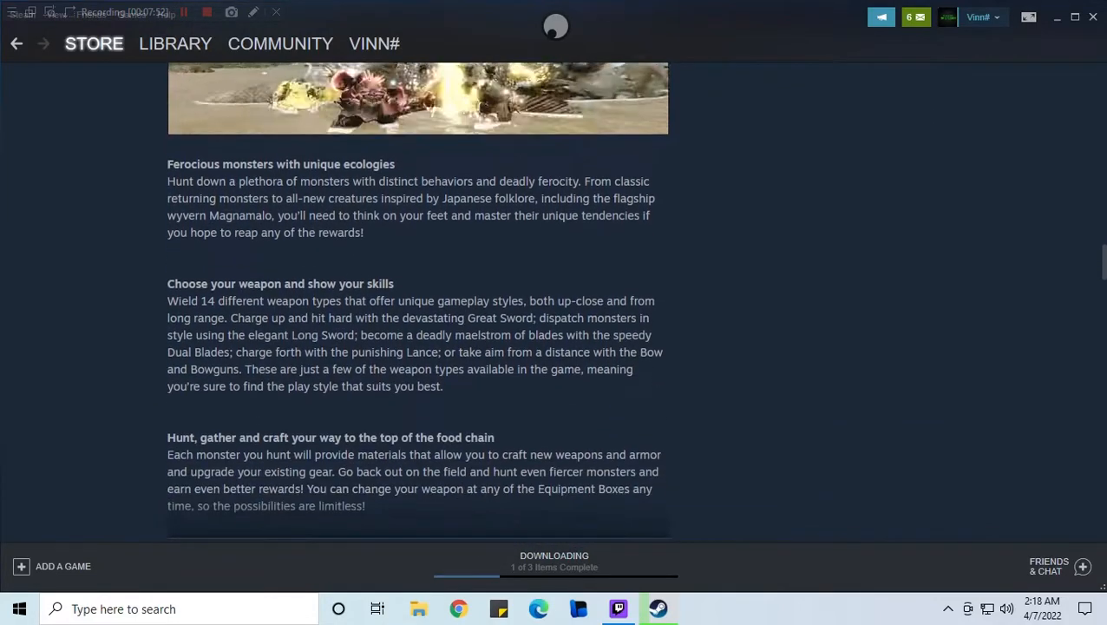
pyautogui.scroll(-3)
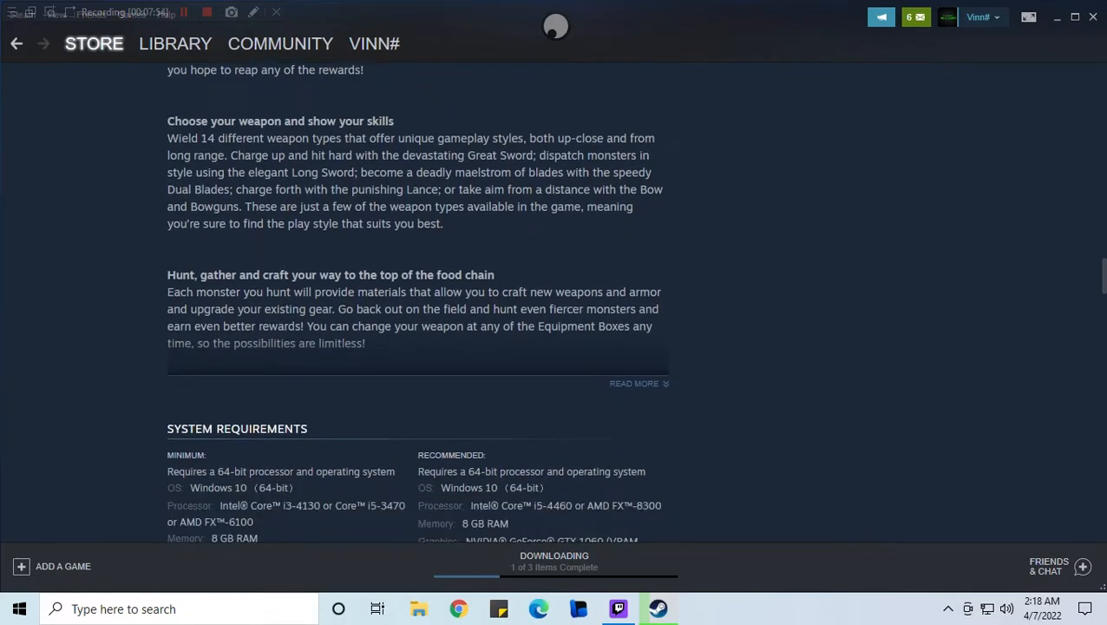
pyautogui.scroll(-3)
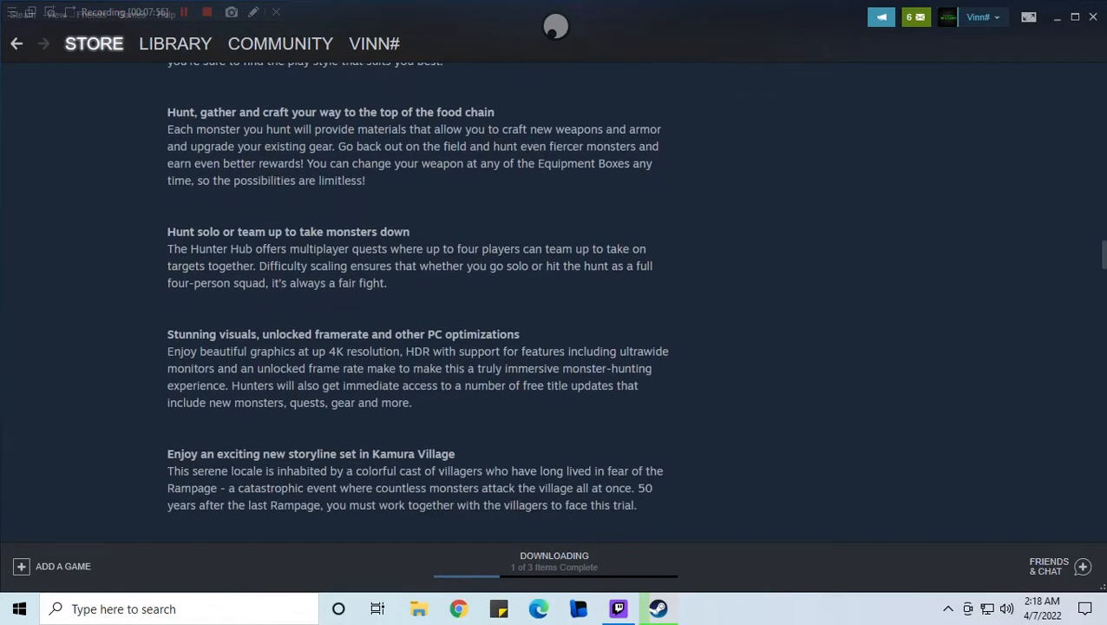
pyautogui.scroll(-3)
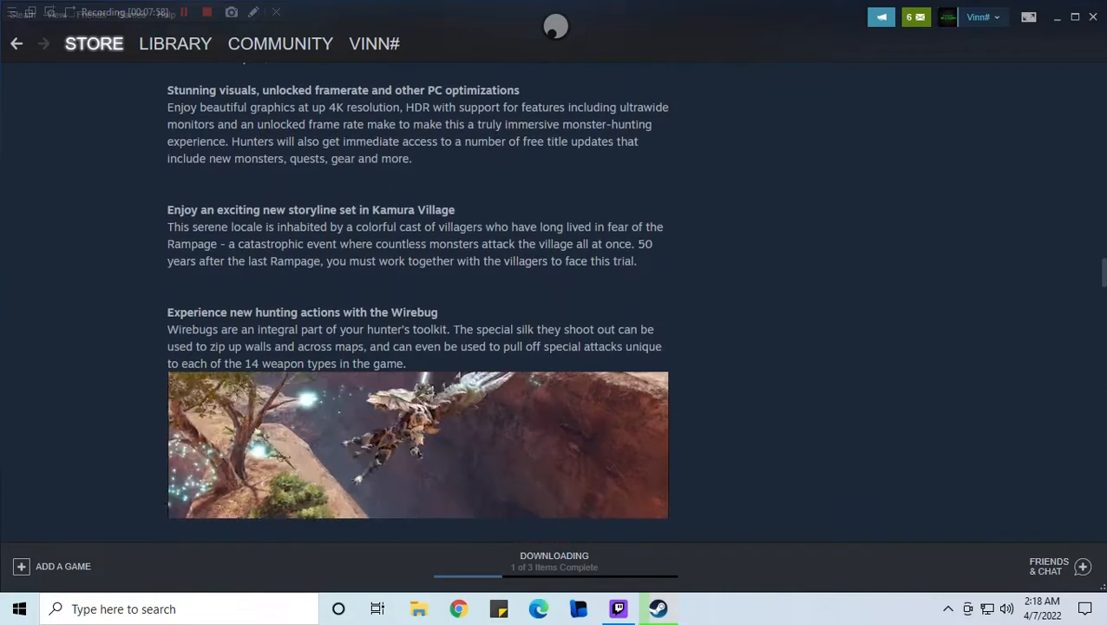
pyautogui.scroll(-3)
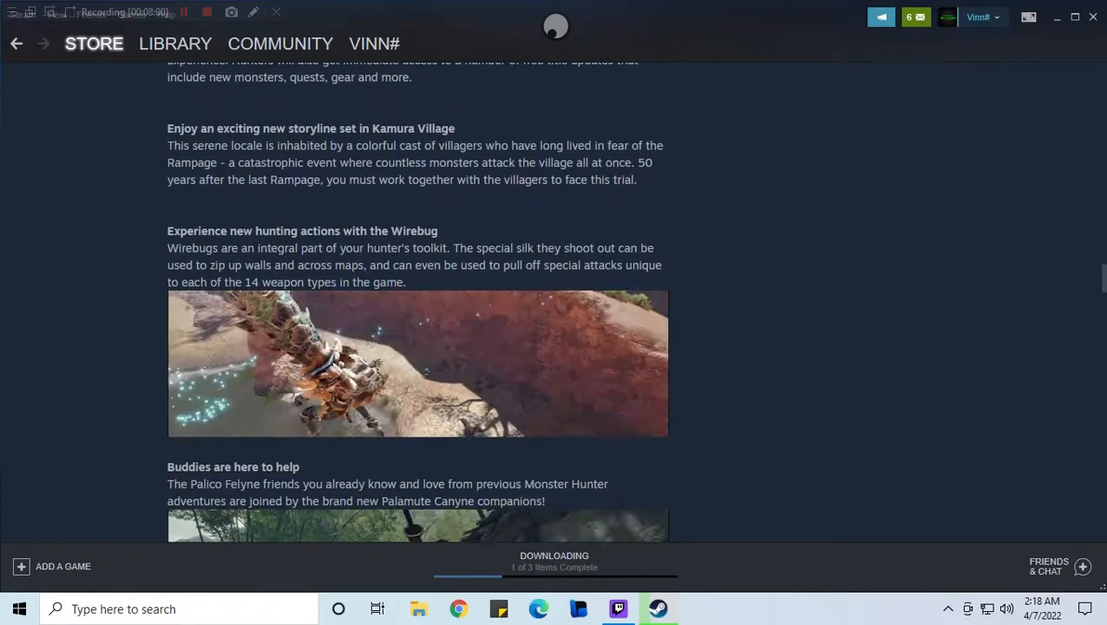
pyautogui.moveTo(167, 247); pyautogui.dragTo(202, 264)
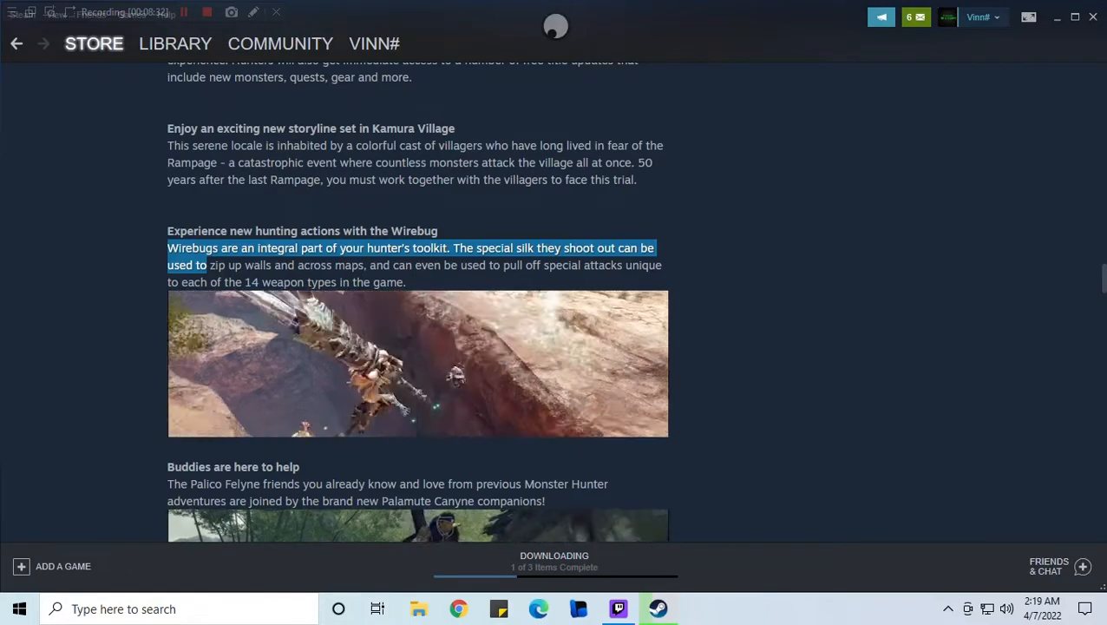
# Scroll down to System Requirements, then back up toward the trailer and wishlist buttons.
pyautogui.scroll(-3)
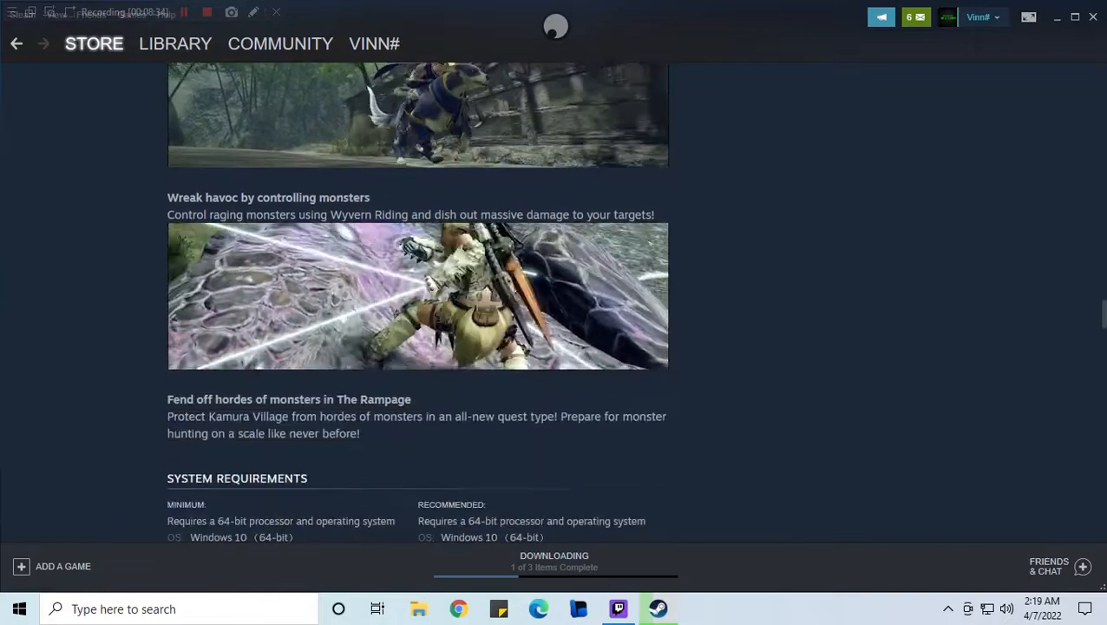
pyautogui.scroll(-3)
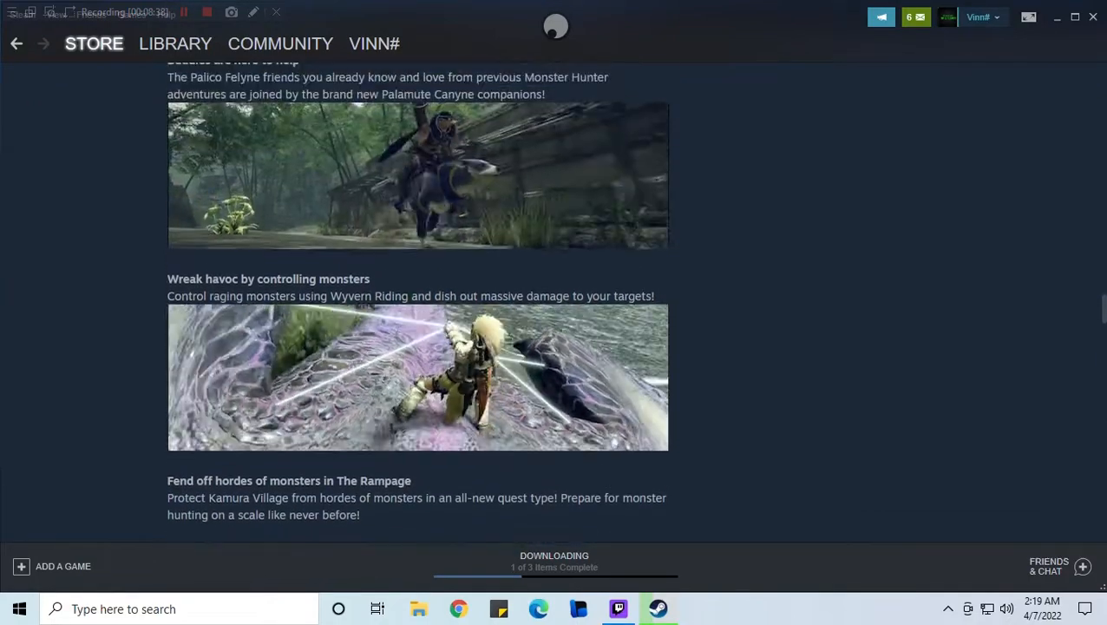
pyautogui.scroll(-3)
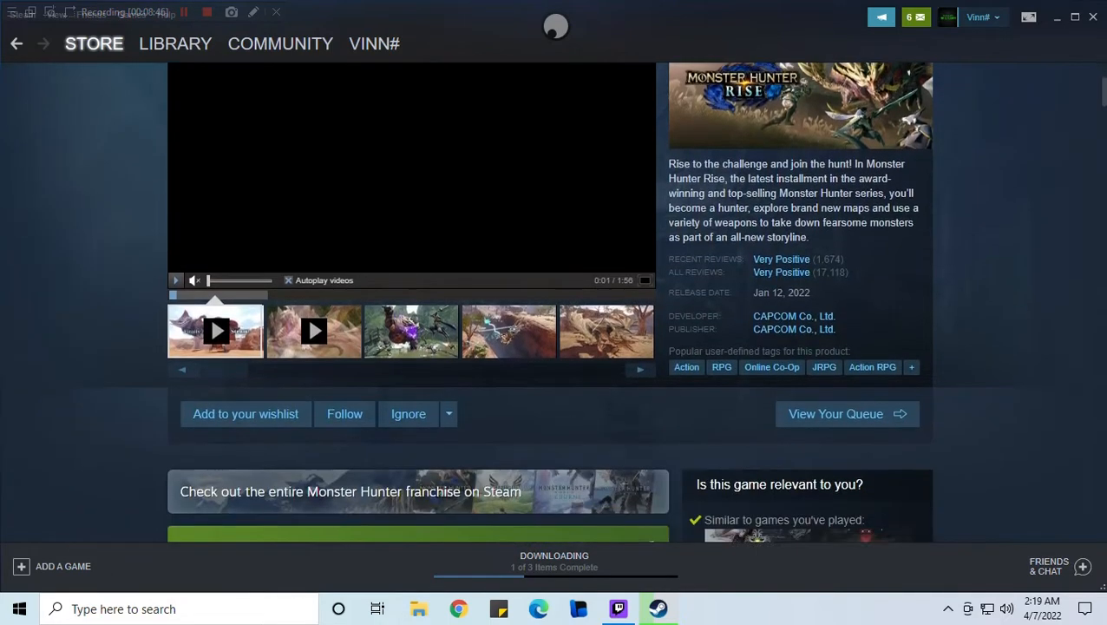
pyautogui.scroll(3)
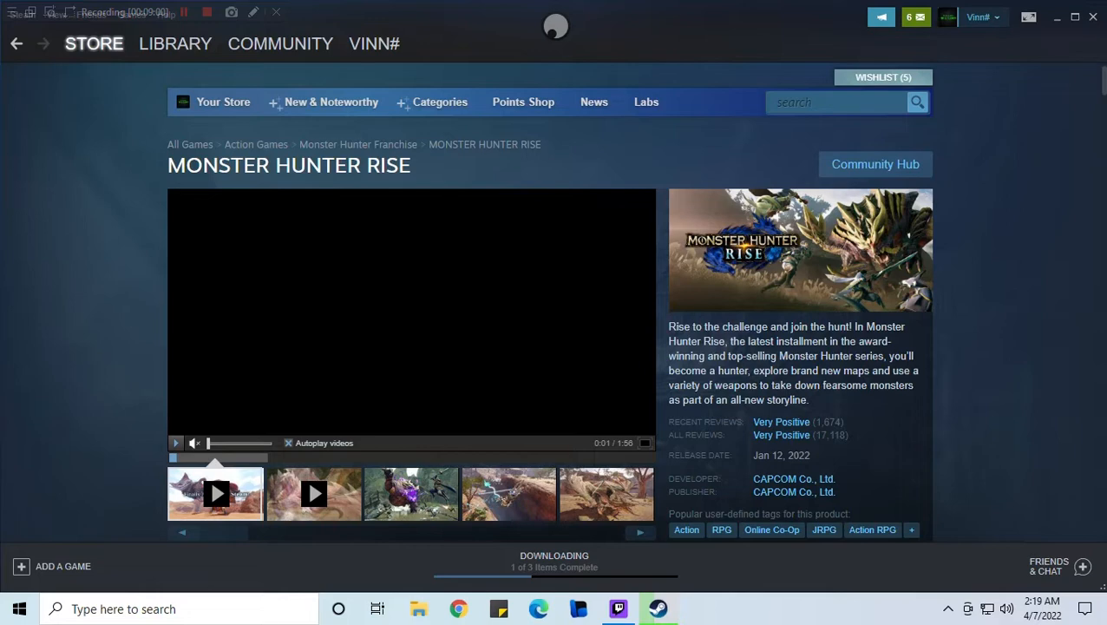
# View the Wirebug canyon, cherry-blossom village and purple-glowing monster fight screenshots.
pyautogui.scroll(-3)
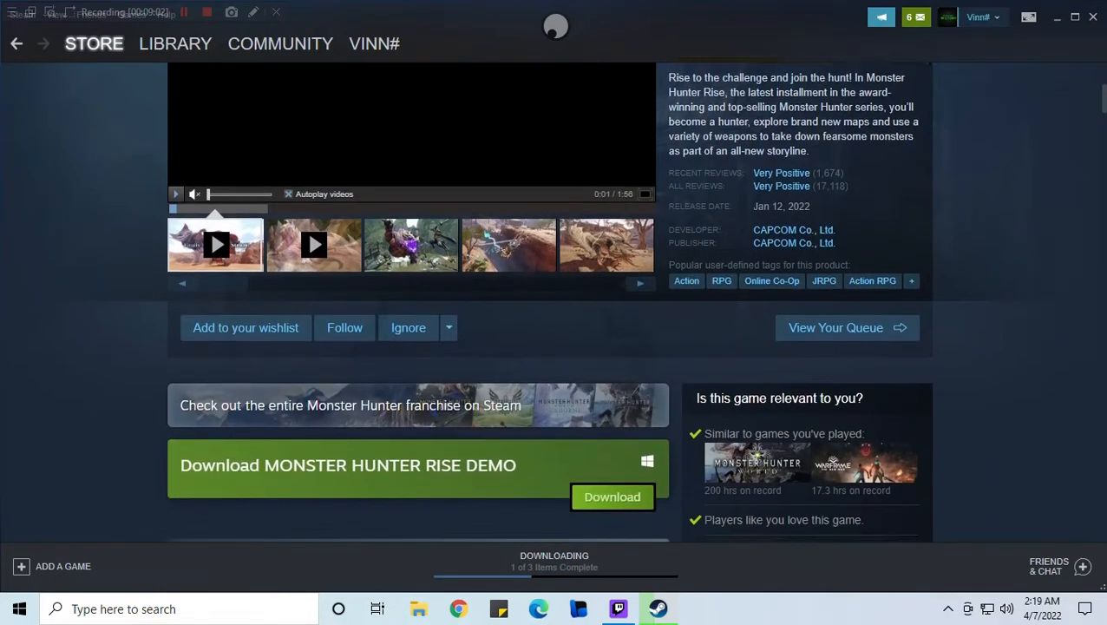
pyautogui.scroll(-3)
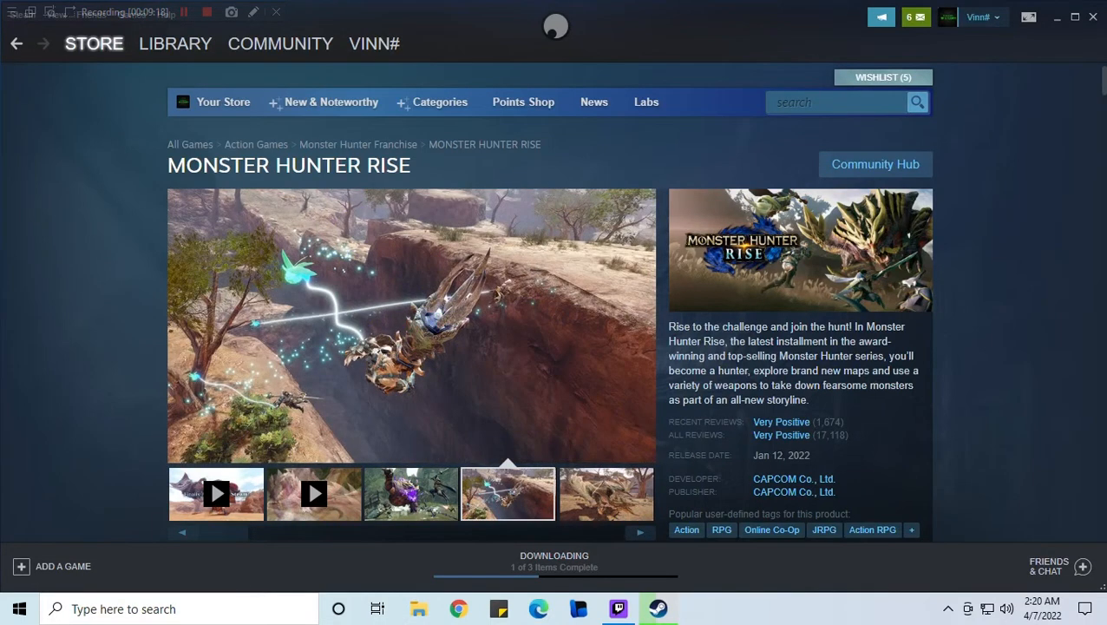
pyautogui.click(640, 532)
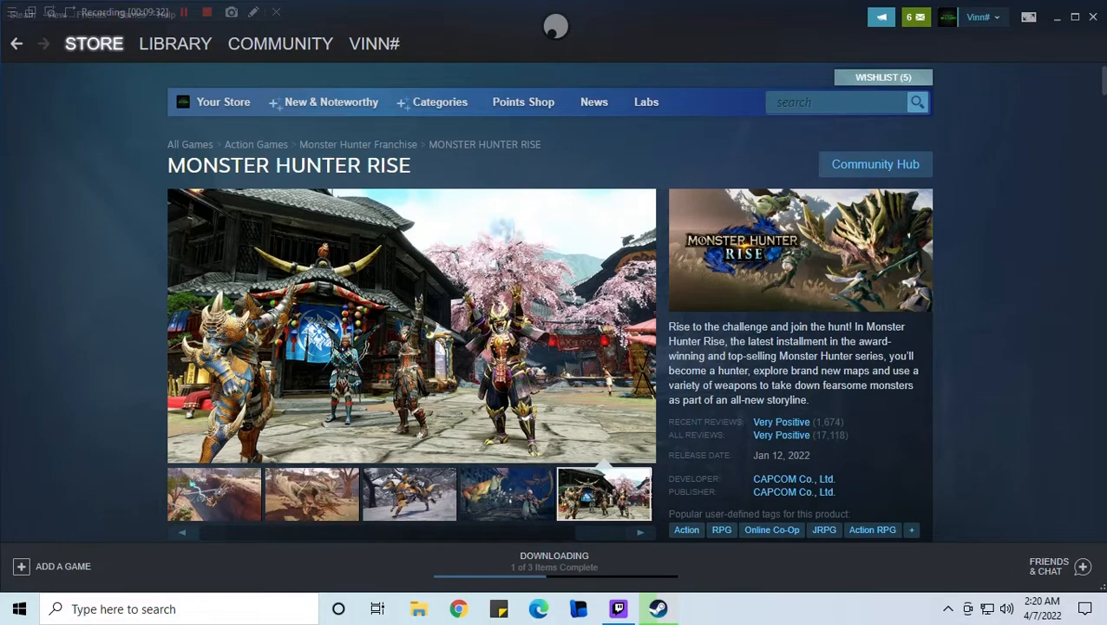
pyautogui.click(310, 493)
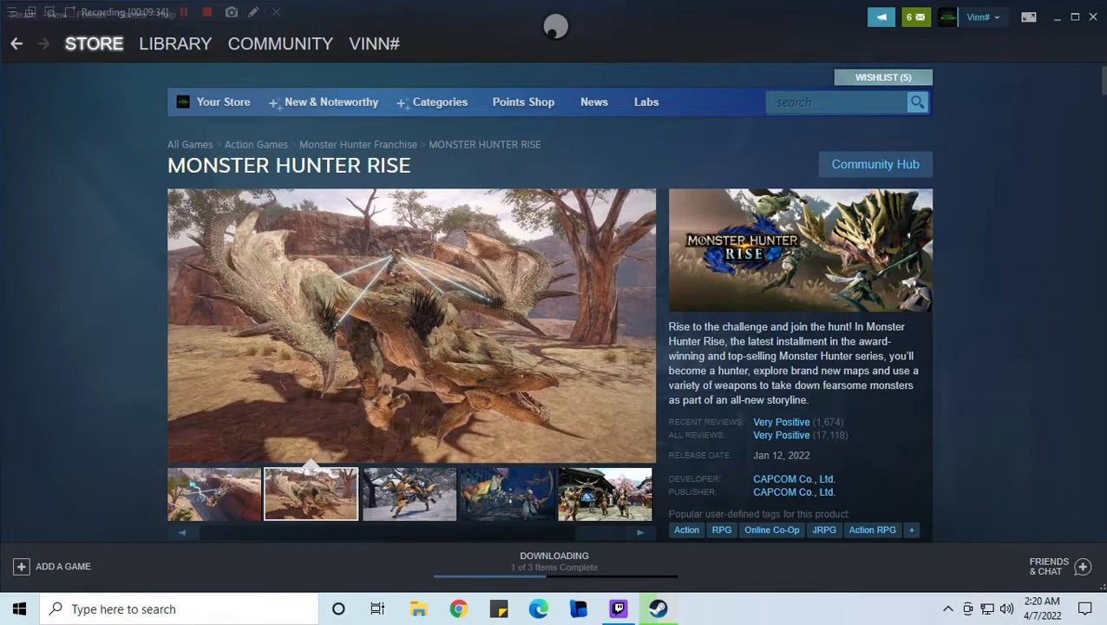
pyautogui.scroll(-3)
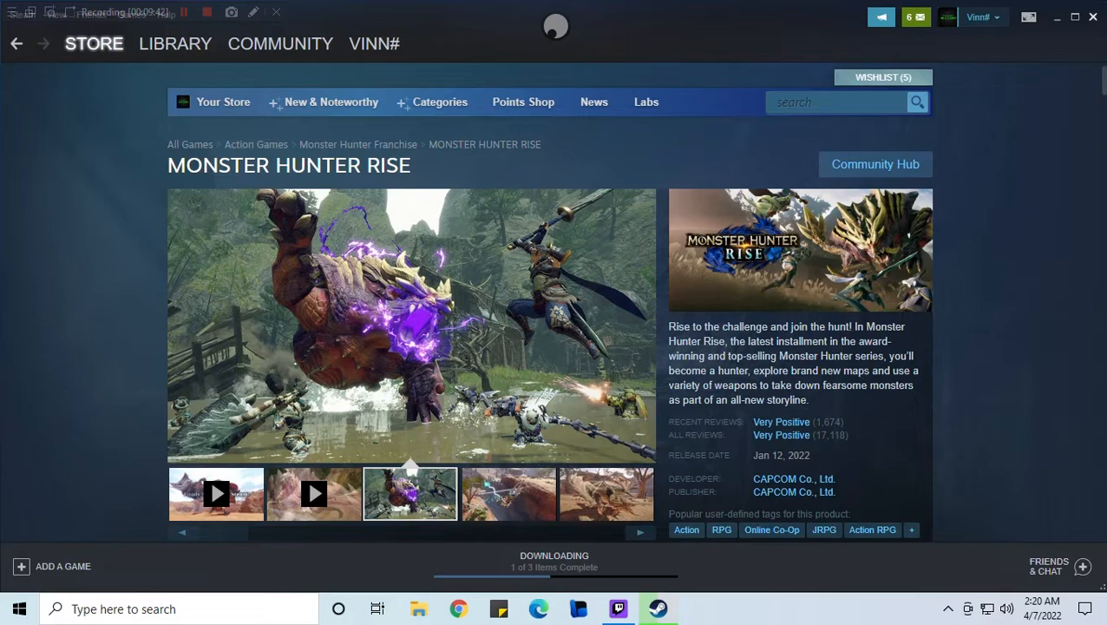
pyautogui.click(507, 493)
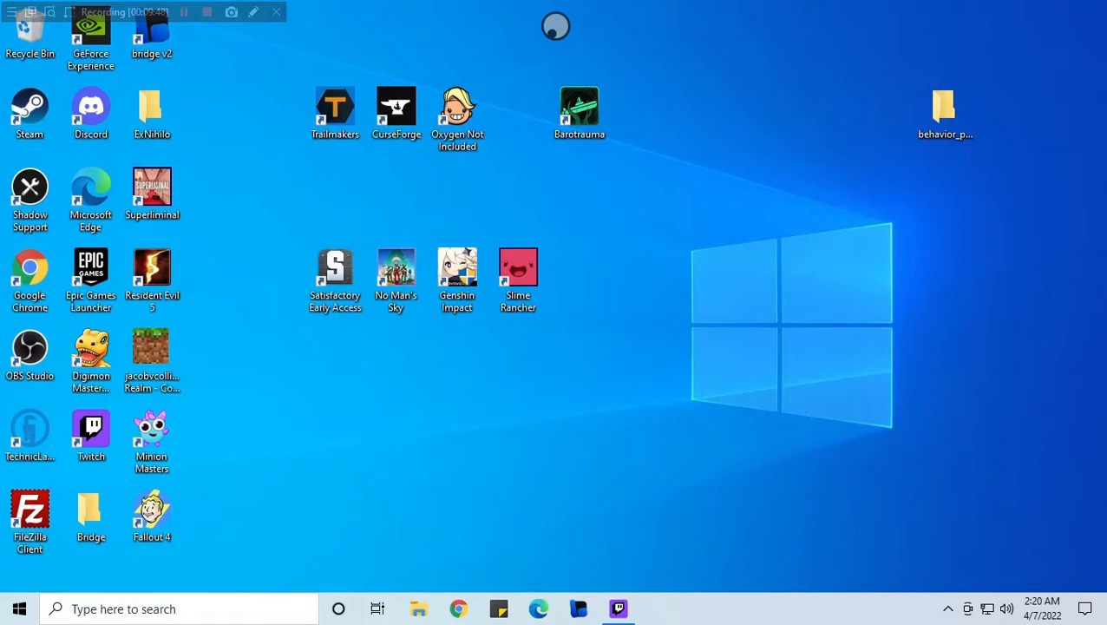
# Select the Fallout 4 and Minion Masters shortcuts on the desktop.
pyautogui.click(152, 512)
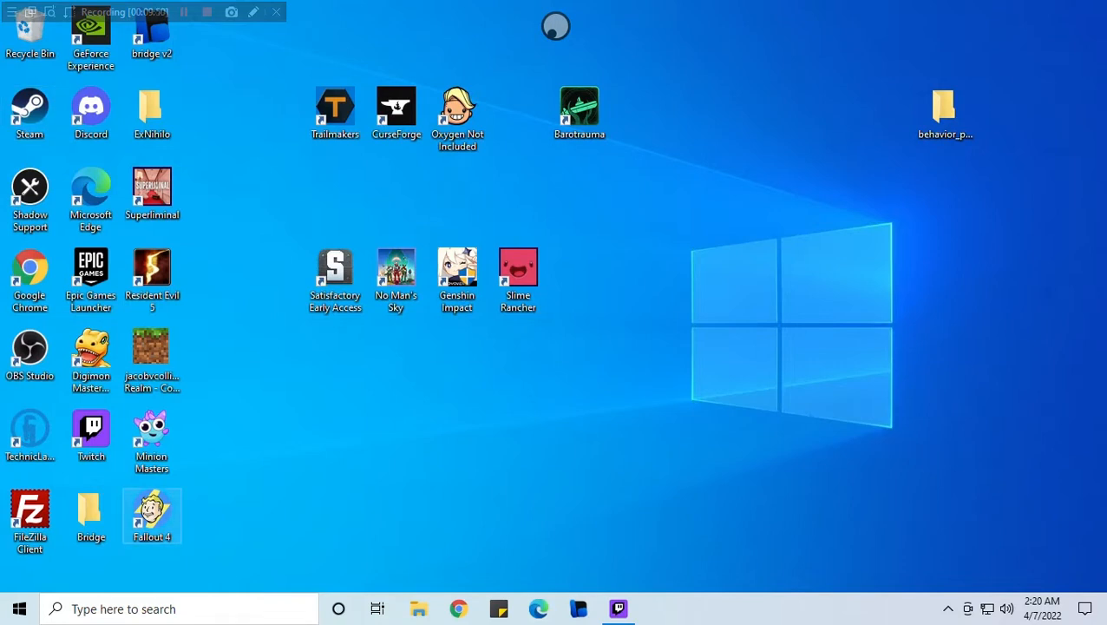
pyautogui.click(151, 440)
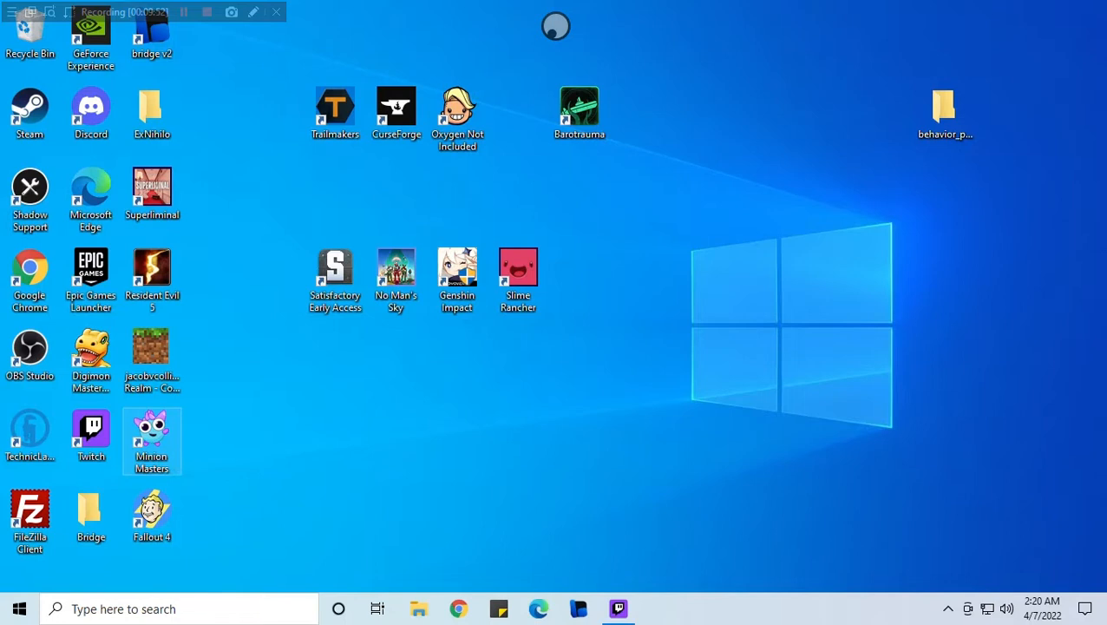